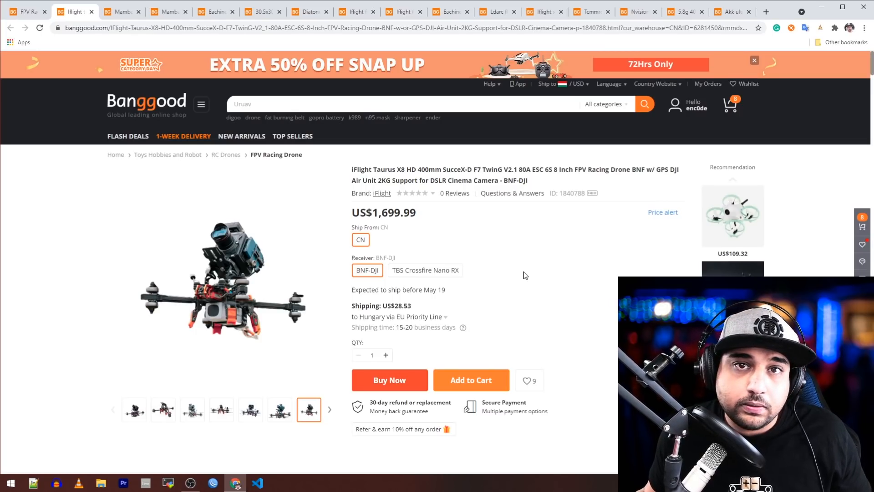
# Step: Scroll the Taurus X8 page, then highlight its US$1,699.99 price
pyautogui.scroll(-3)
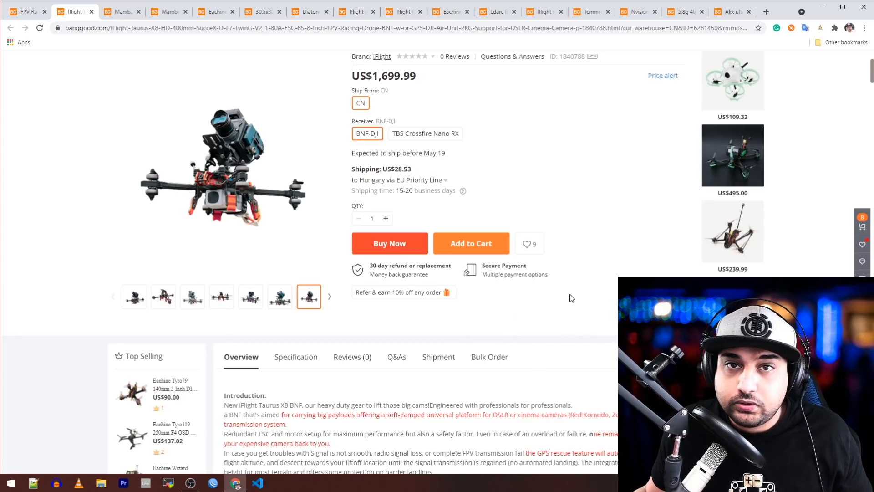
pyautogui.scroll(-3)
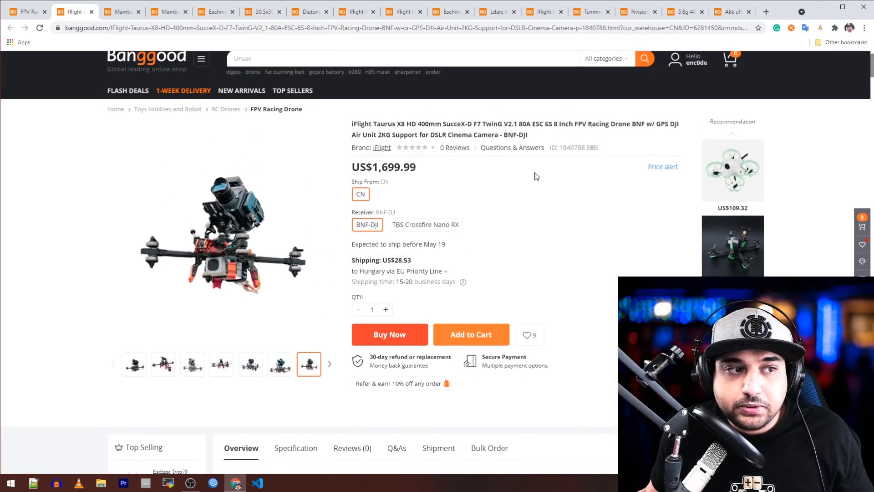
pyautogui.doubleClick(393, 167)
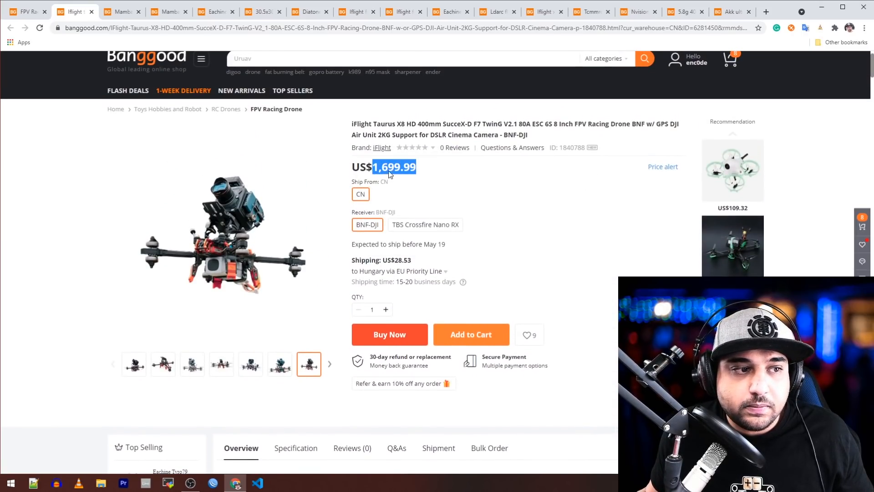
pyautogui.moveTo(422, 174)
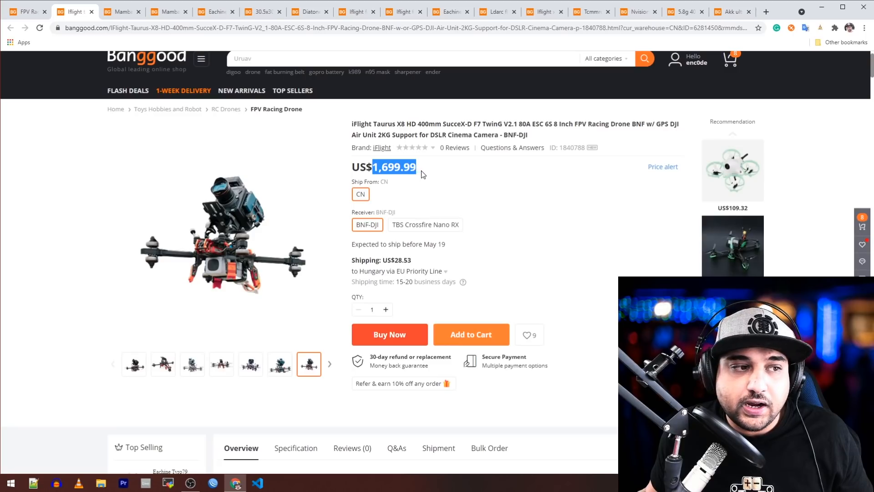
# Step: Scroll to the redundancy graphic: 80A ESC x2, XING 2806.5 motors, 8x4x3 props
pyautogui.scroll(-3)
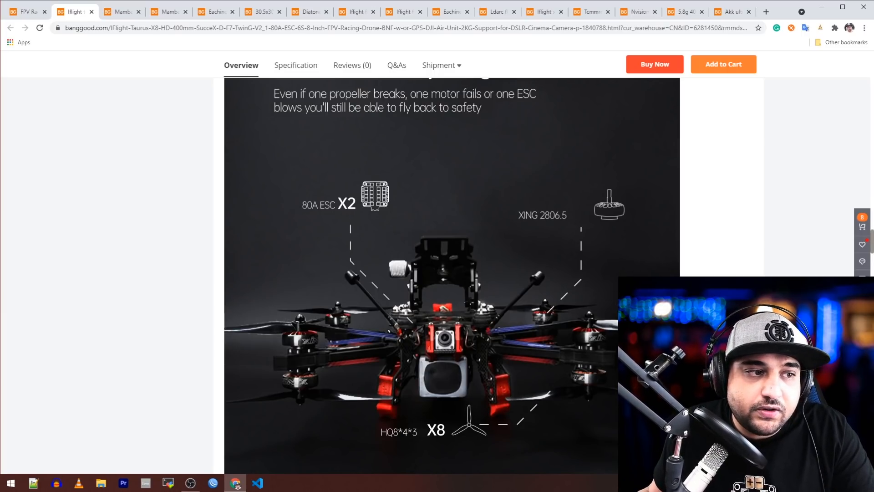
# Step: Scroll to the Technical Parameter table: 400mm wheelbase, 1547g weight, 8-inch props
pyautogui.scroll(-3)
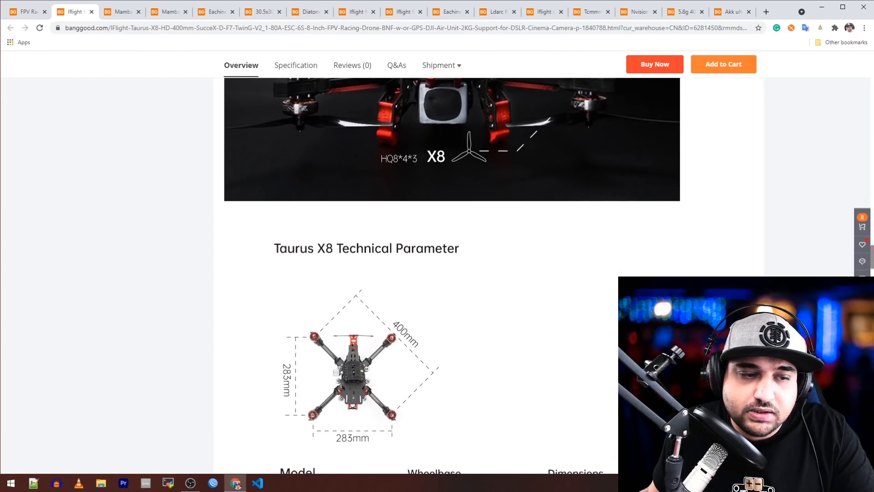
pyautogui.scroll(-3)
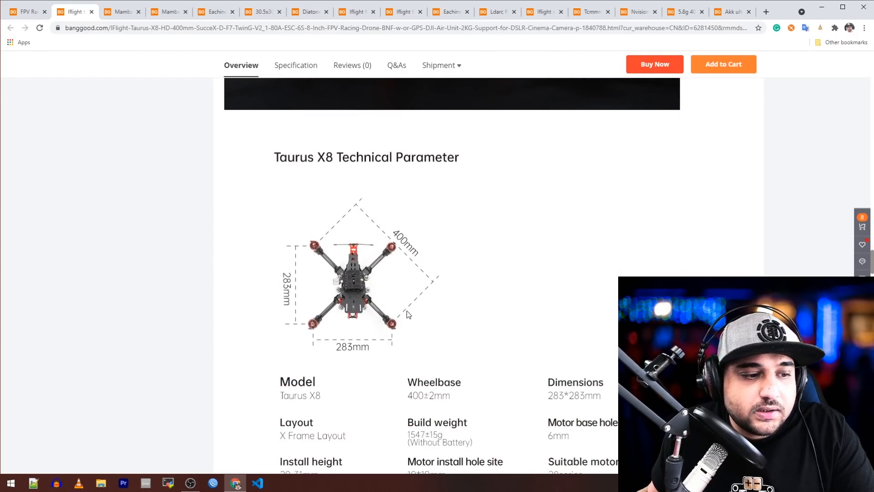
pyautogui.moveTo(397, 273)
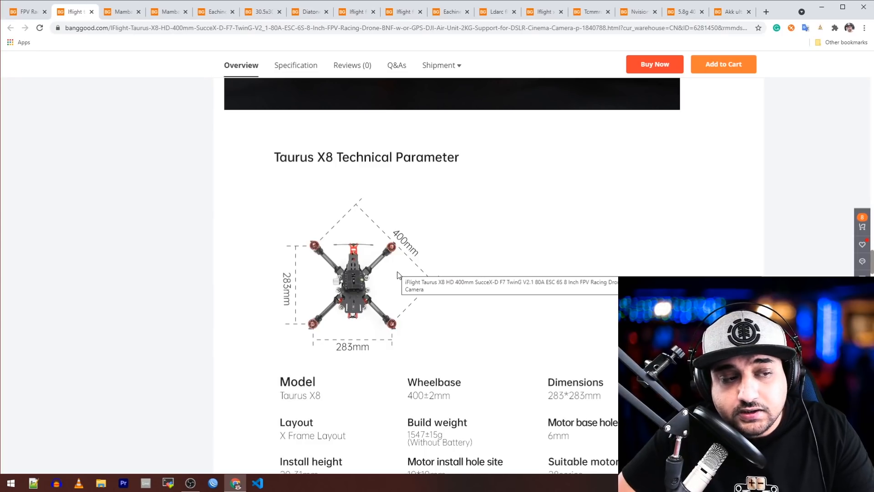
pyautogui.scroll(-3)
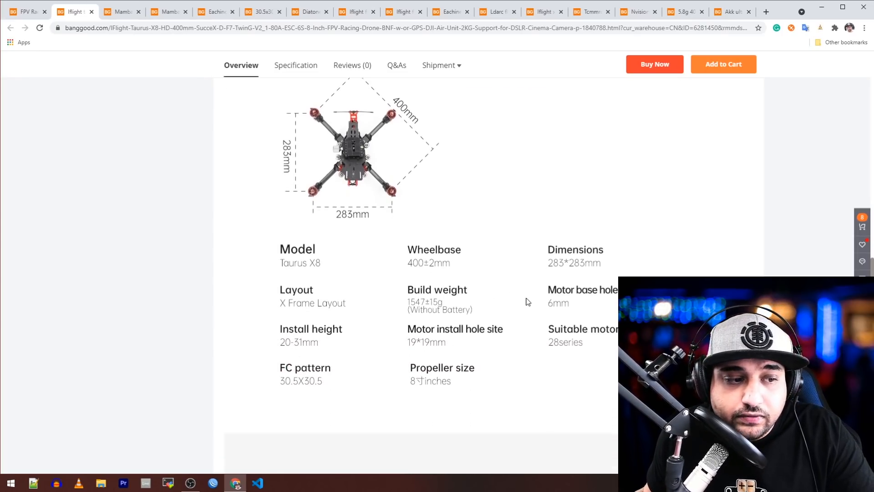
# Step: Browse the Reliable Components cards and the Setup table with SucceX-D F7 FC and 6S batteries
pyautogui.scroll(-3)
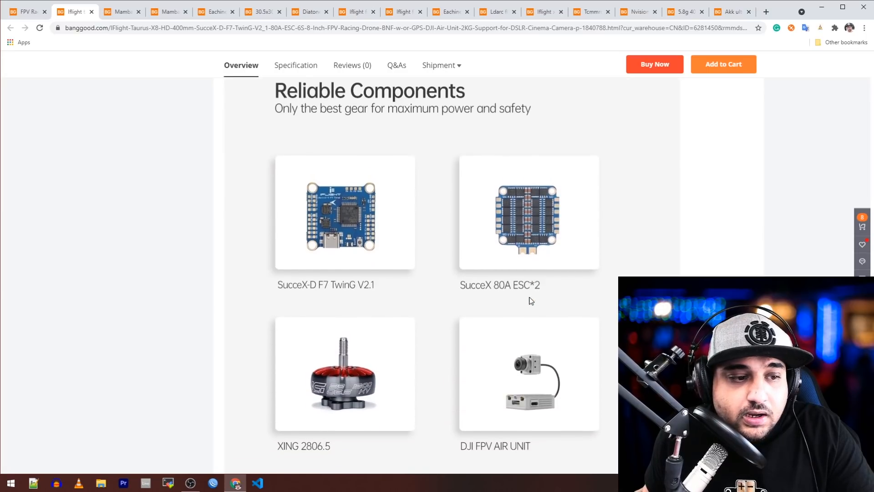
pyautogui.scroll(-3)
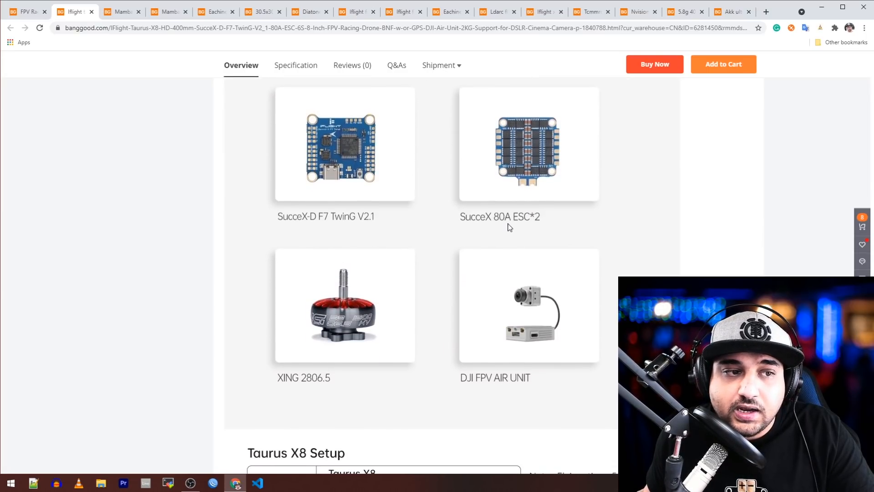
pyautogui.moveTo(547, 149)
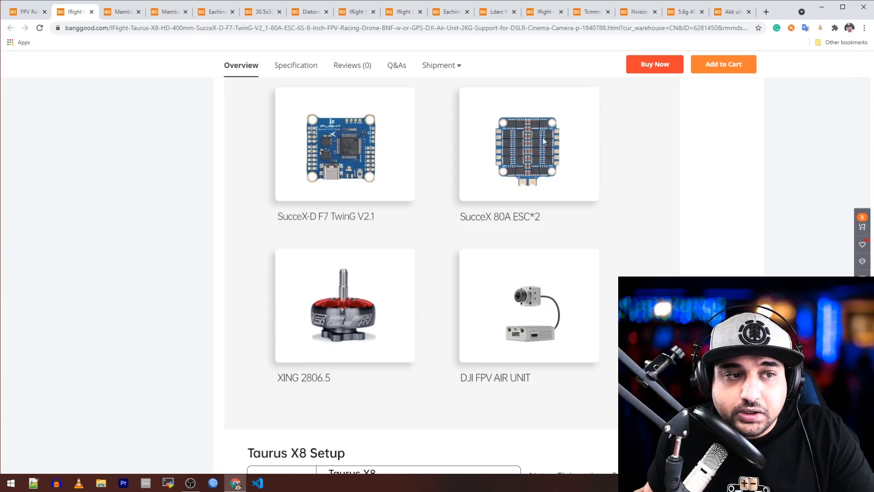
pyautogui.moveTo(562, 165)
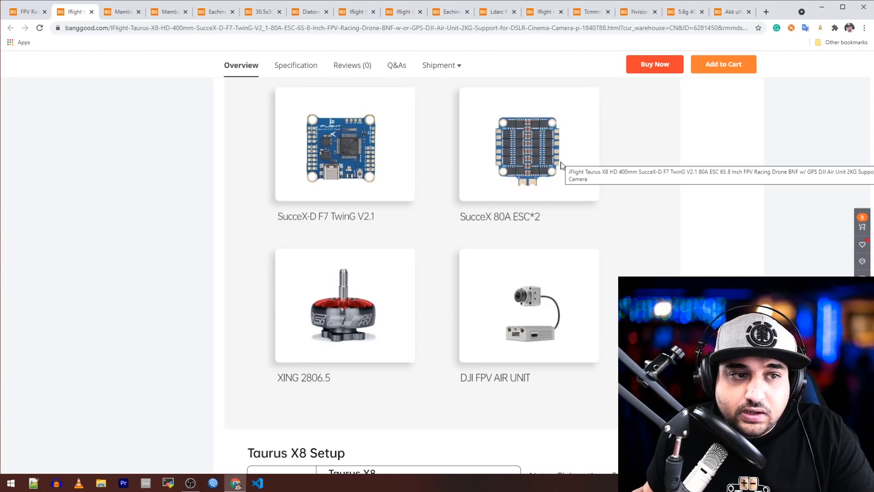
pyautogui.moveTo(568, 183)
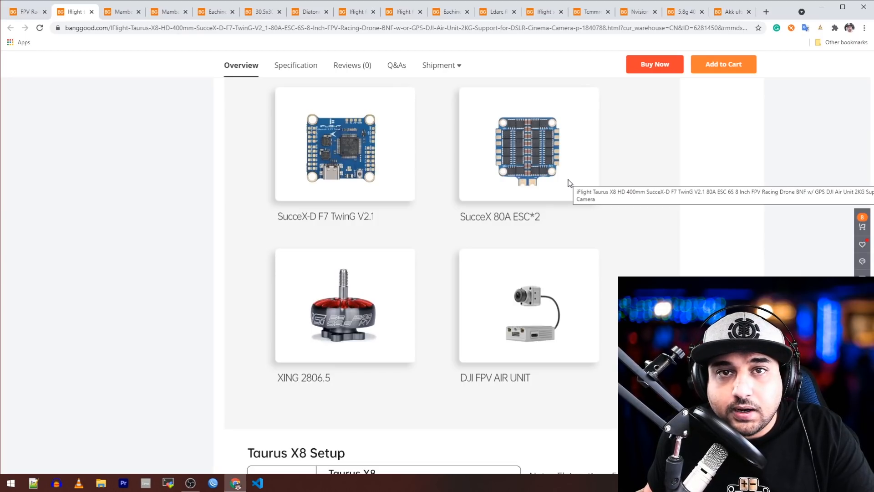
pyautogui.scroll(-3)
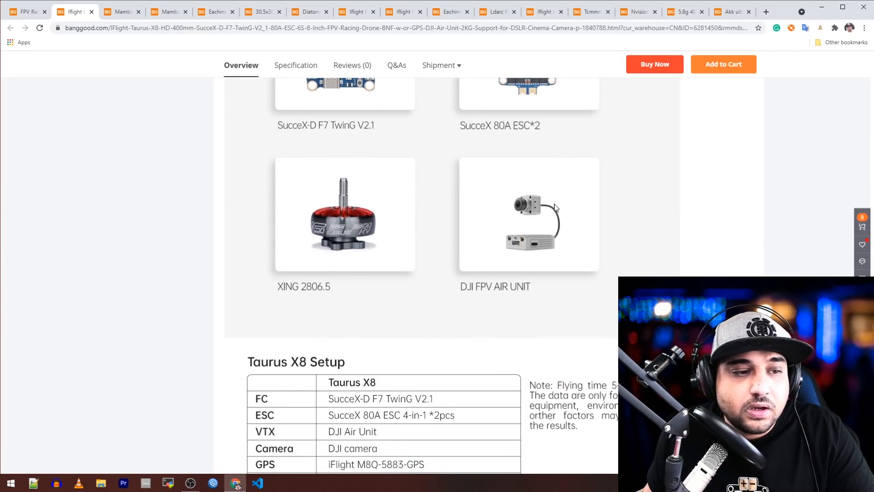
pyautogui.moveTo(555, 207)
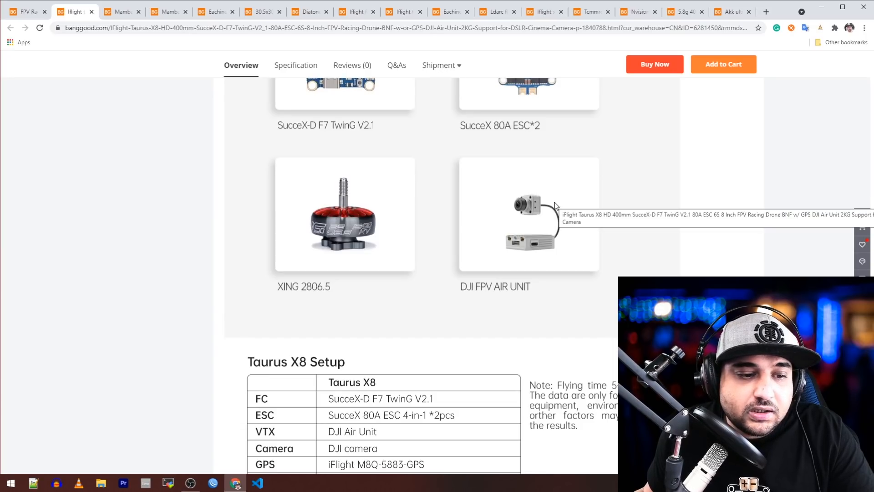
pyautogui.scroll(-3)
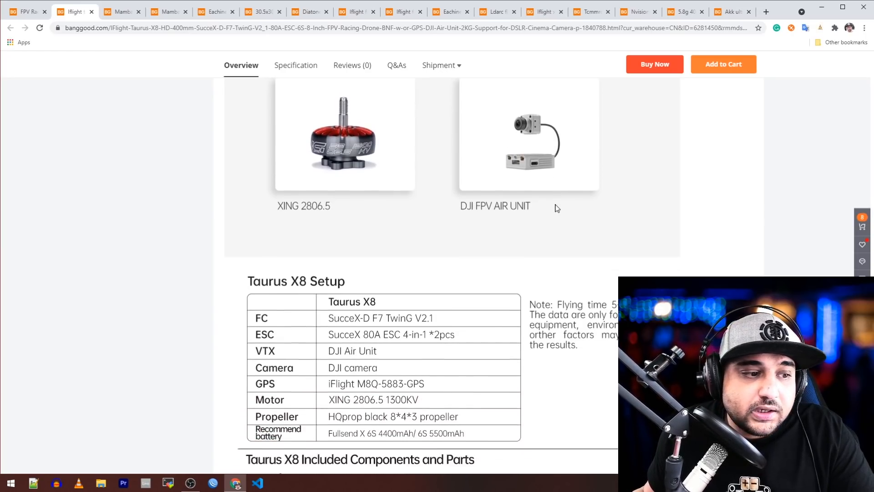
pyautogui.scroll(-3)
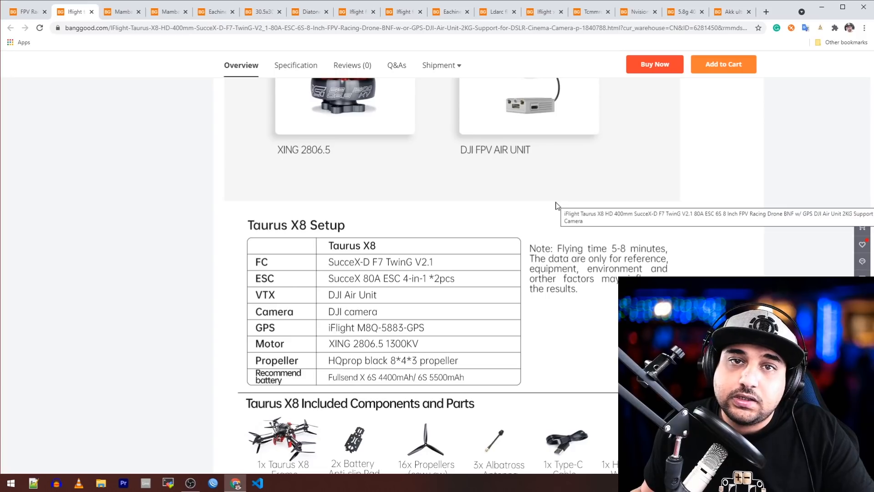
pyautogui.scroll(-3)
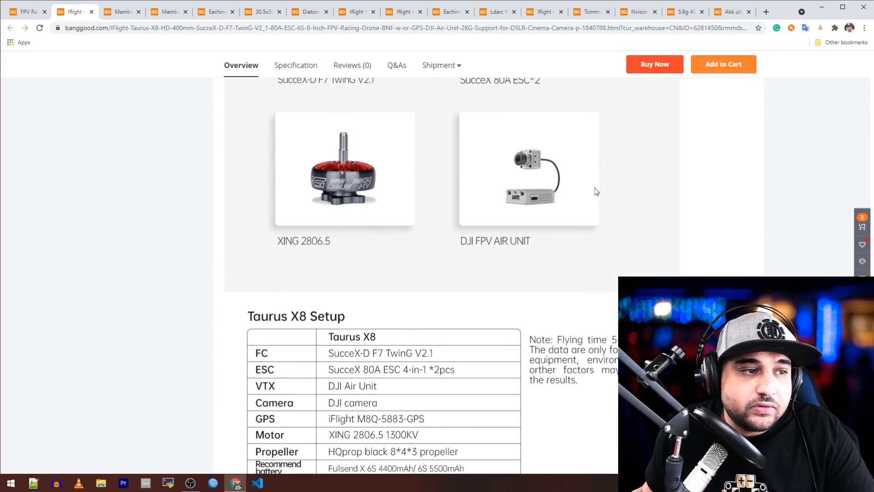
pyautogui.scroll(-3)
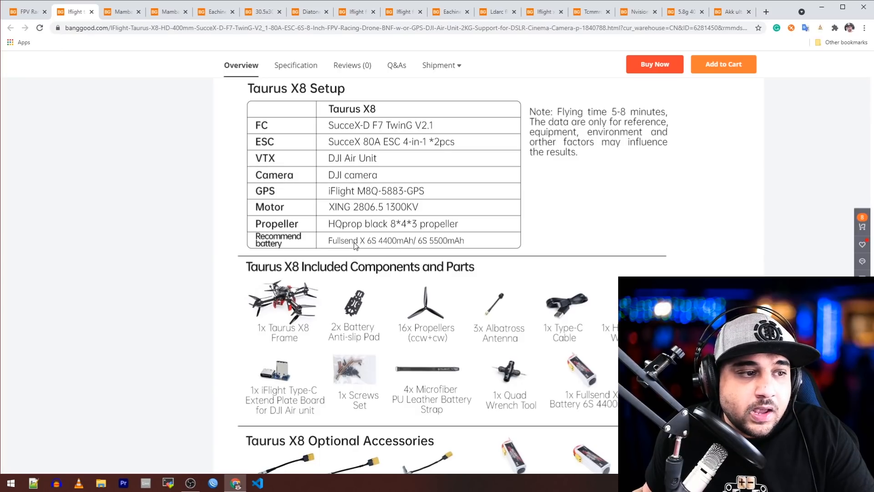
pyautogui.moveTo(383, 250)
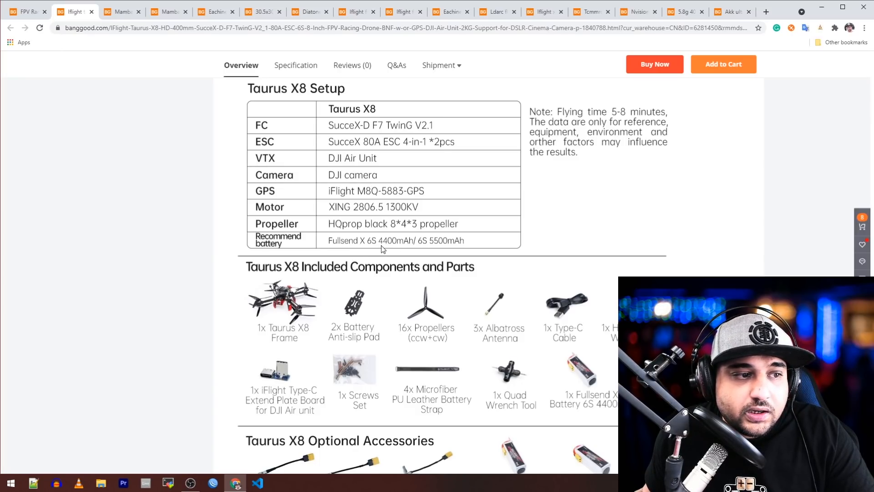
pyautogui.moveTo(371, 250)
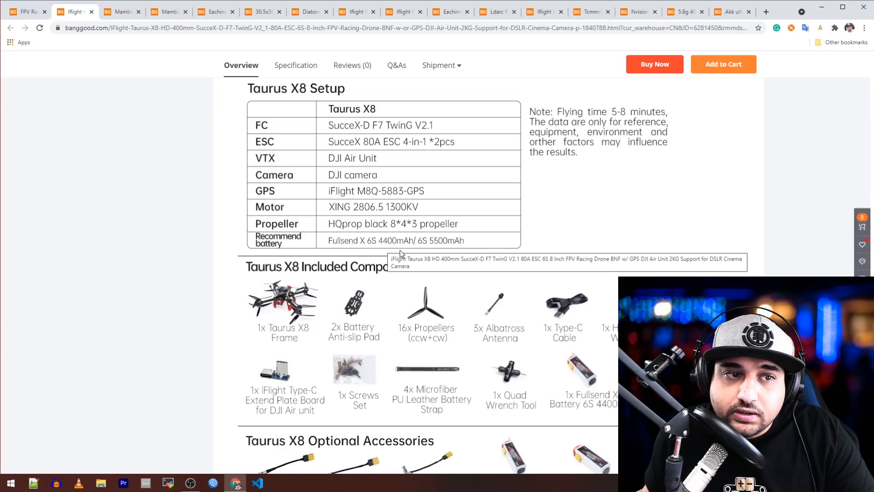
pyautogui.scroll(3)
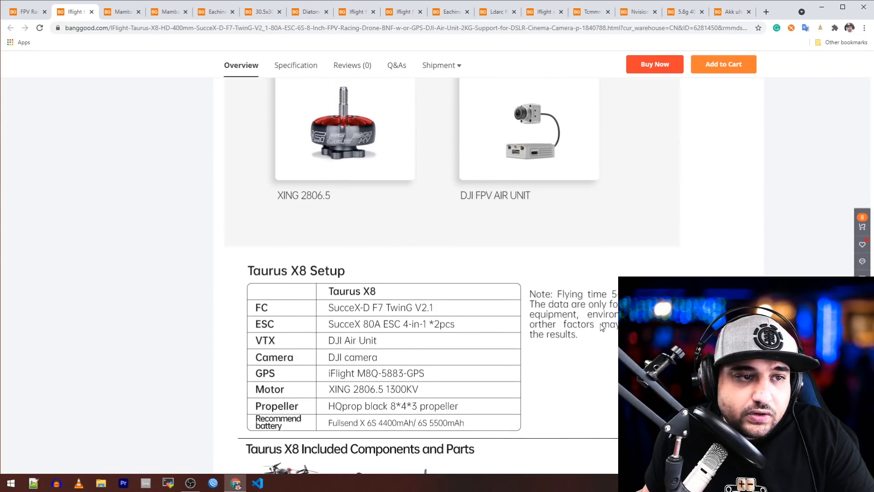
pyautogui.scroll(3)
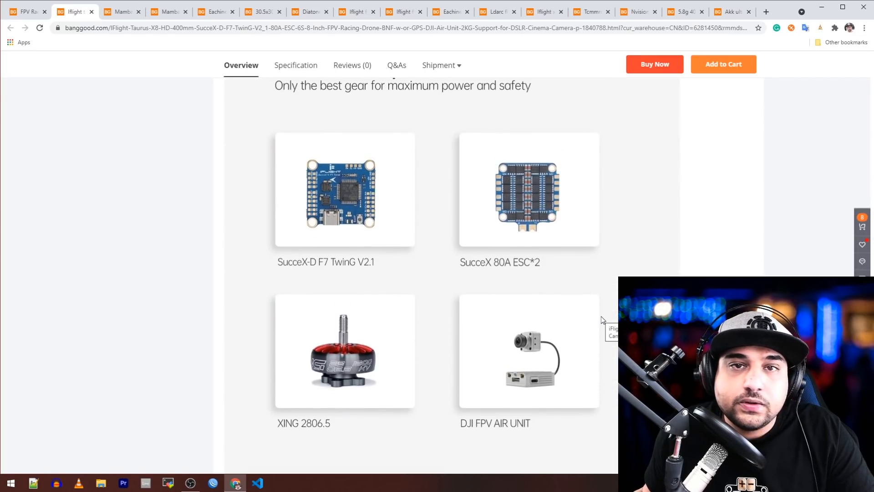
pyautogui.scroll(-3)
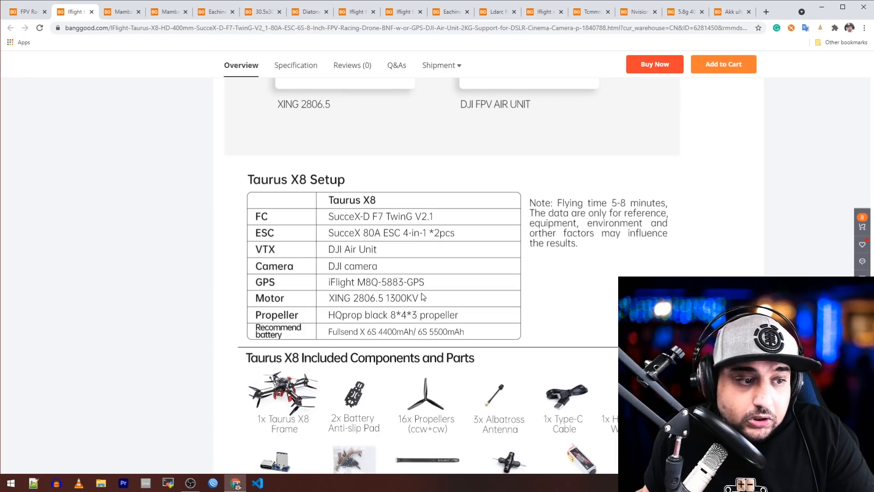
# Step: Scroll past Optional Accessories to the photo of the X8 carrying a cinema camera
pyautogui.scroll(-3)
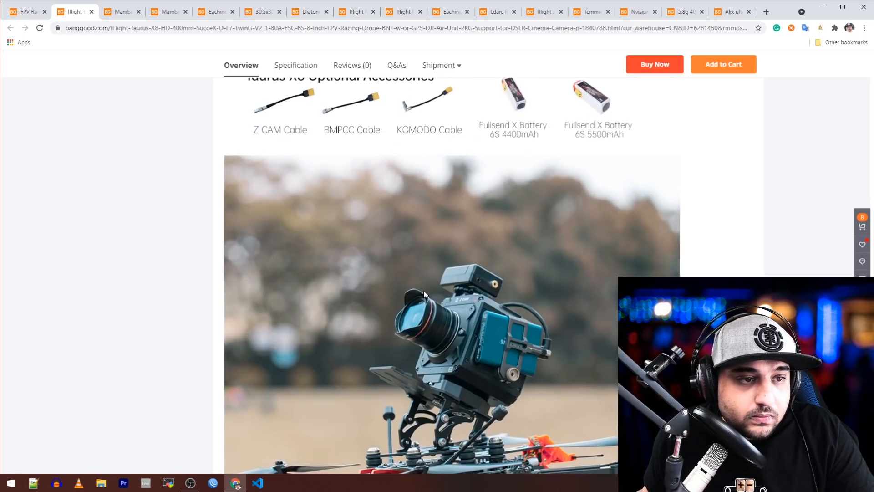
pyautogui.scroll(-3)
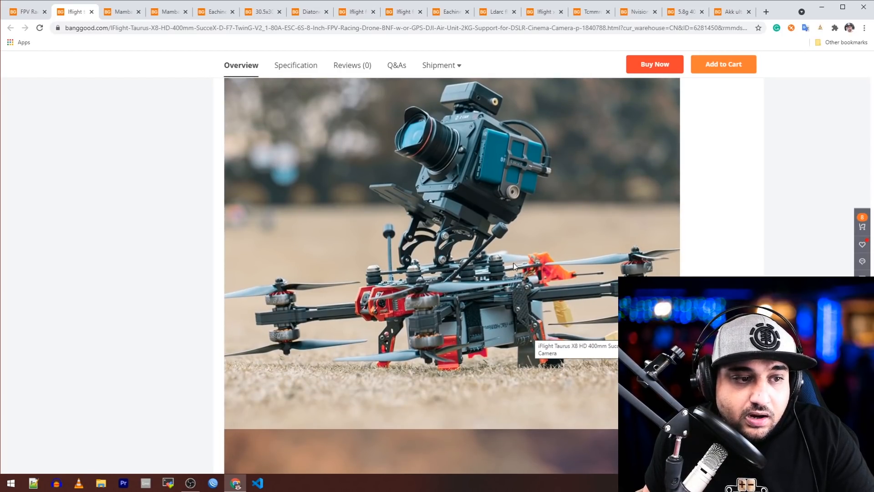
pyautogui.moveTo(482, 210)
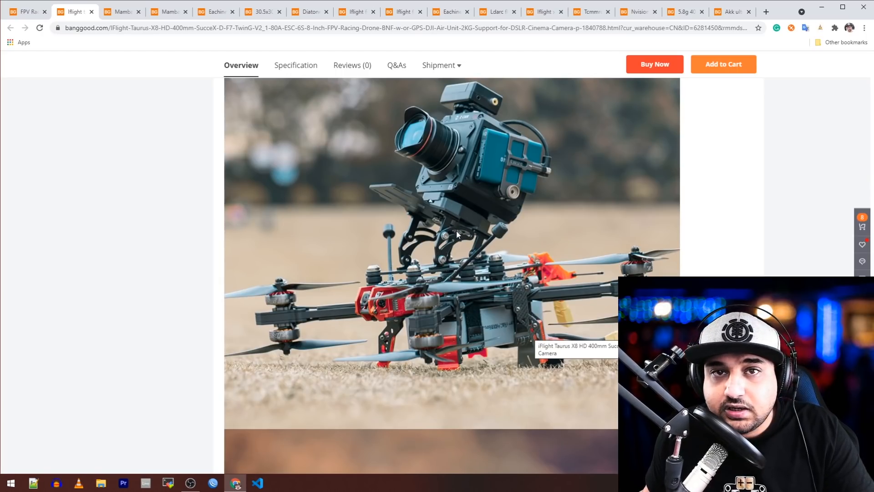
pyautogui.moveTo(477, 257)
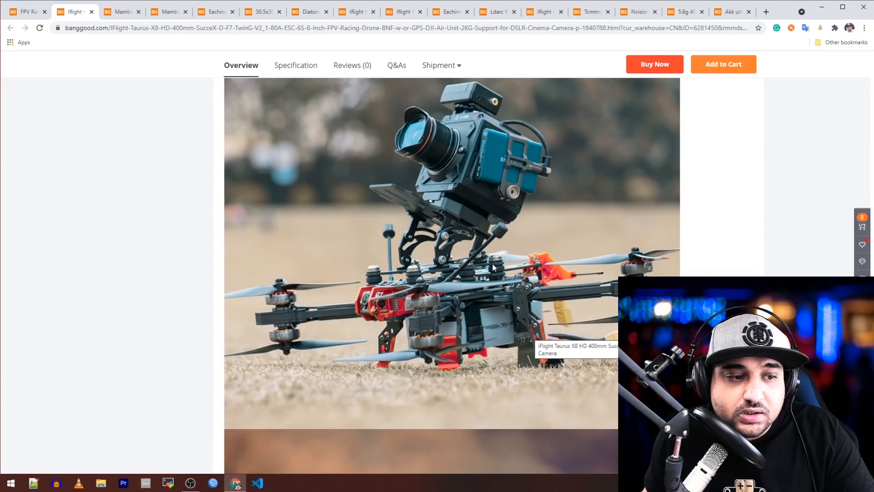
pyautogui.moveTo(496, 273)
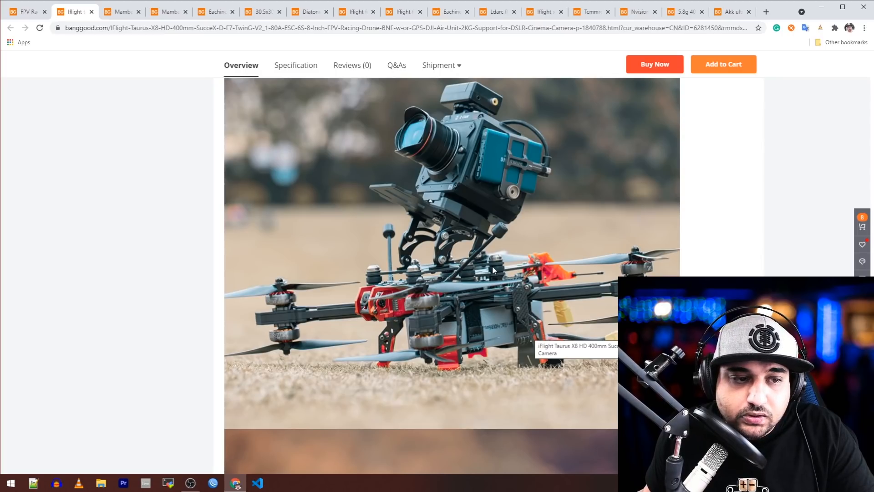
# Step: Scroll through the Taurus X8 description images, then head back toward the top
pyautogui.scroll(-3)
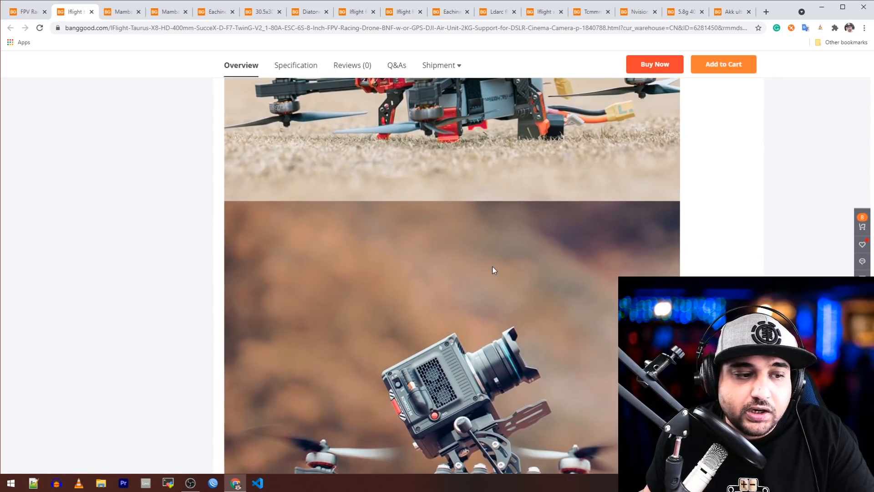
pyautogui.scroll(-3)
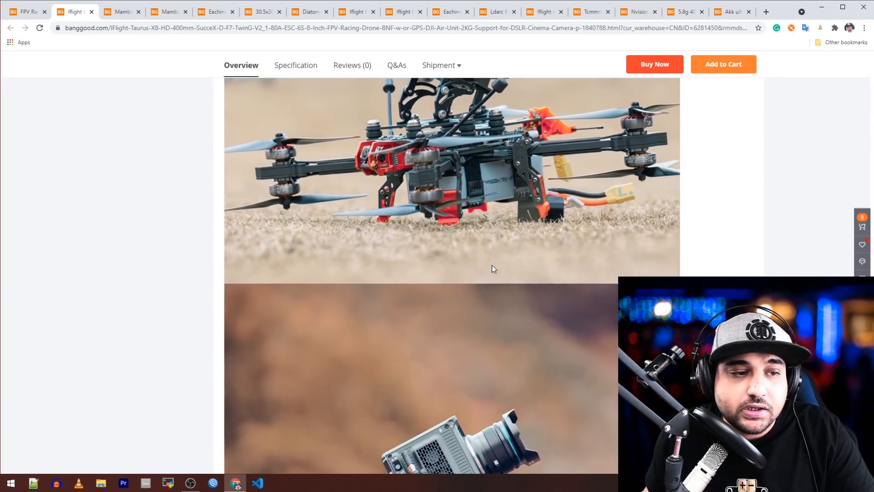
pyautogui.scroll(-3)
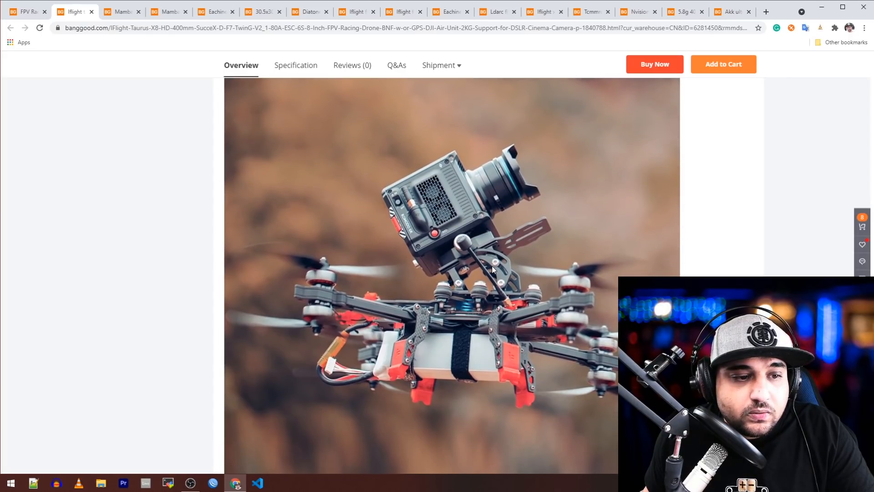
pyautogui.moveTo(598, 304)
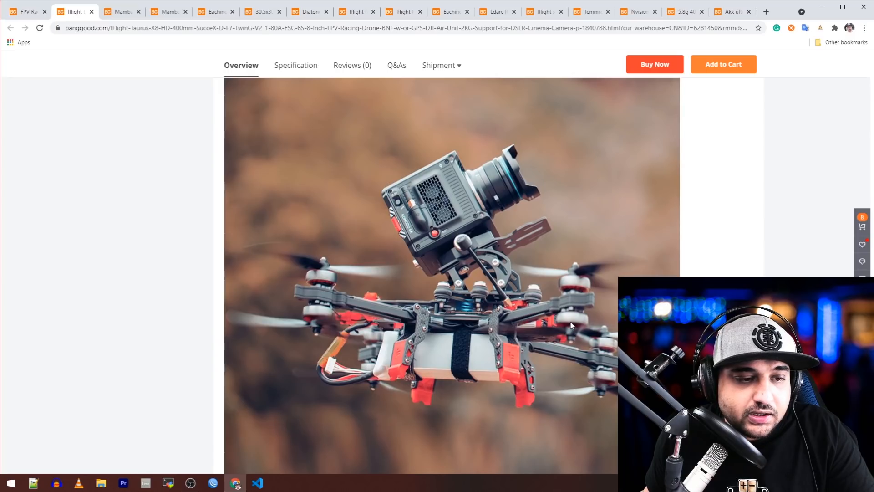
pyautogui.moveTo(576, 306)
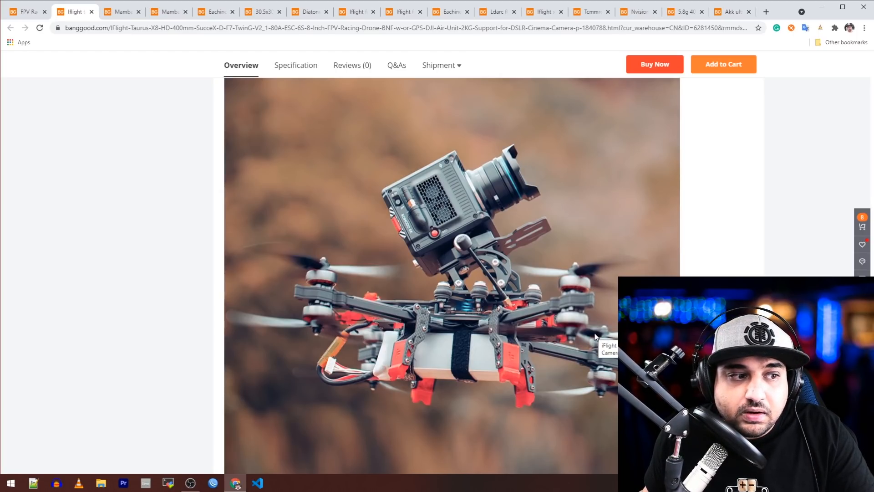
pyautogui.moveTo(596, 279)
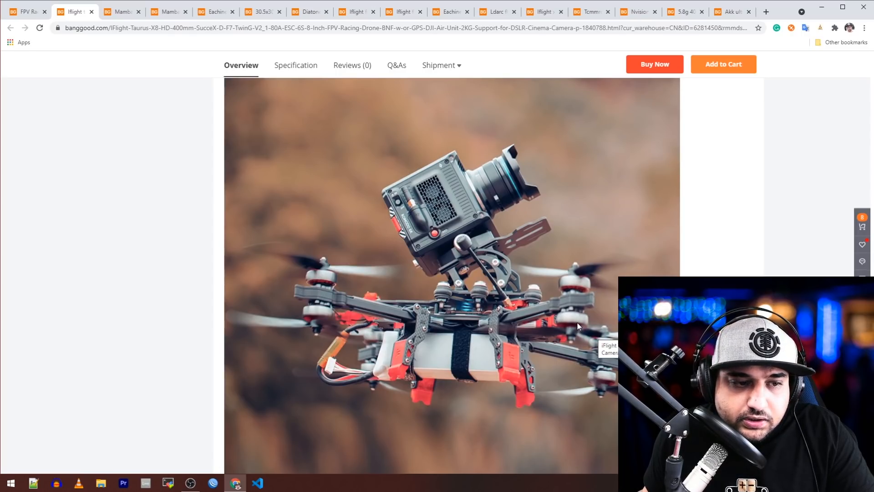
pyautogui.scroll(-3)
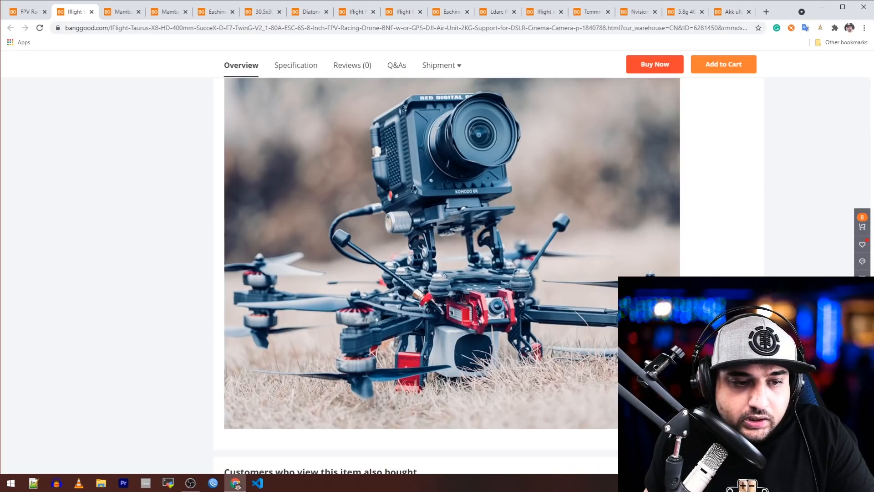
pyautogui.scroll(-3)
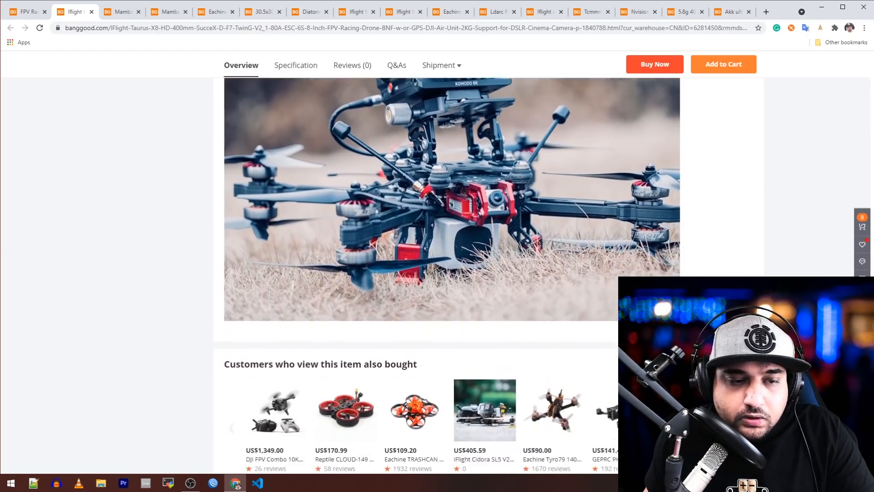
pyautogui.scroll(-3)
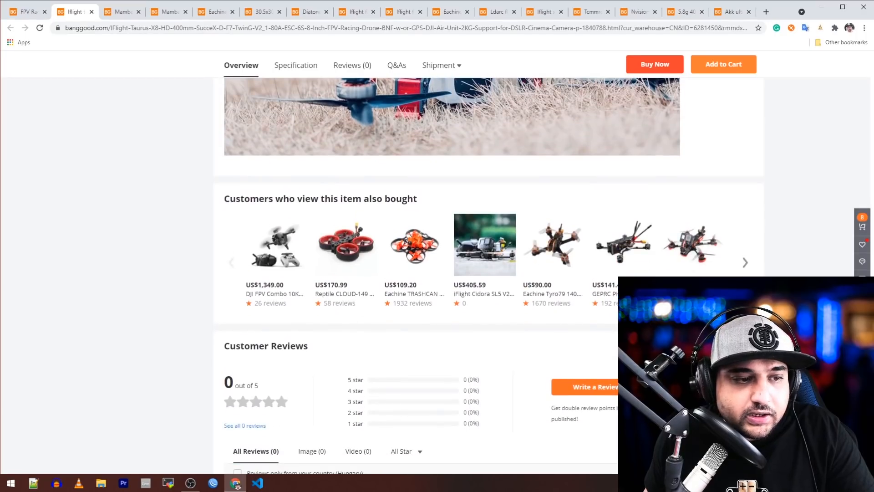
pyautogui.scroll(-3)
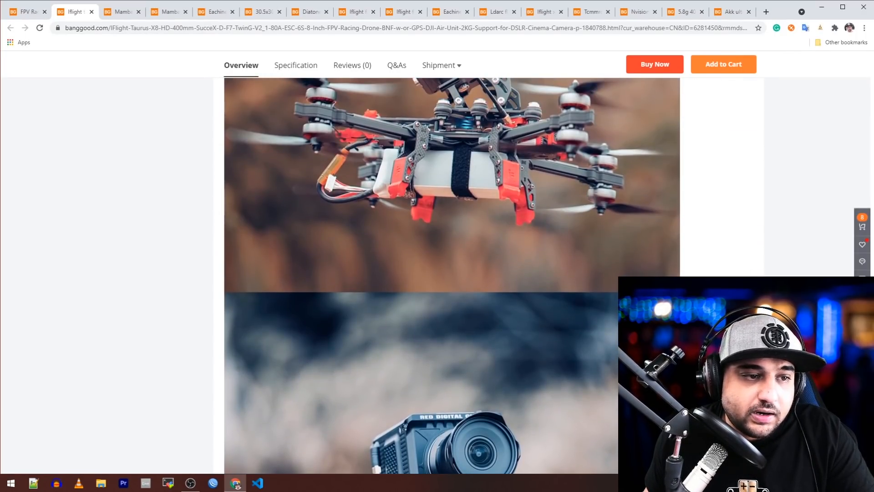
pyautogui.scroll(-3)
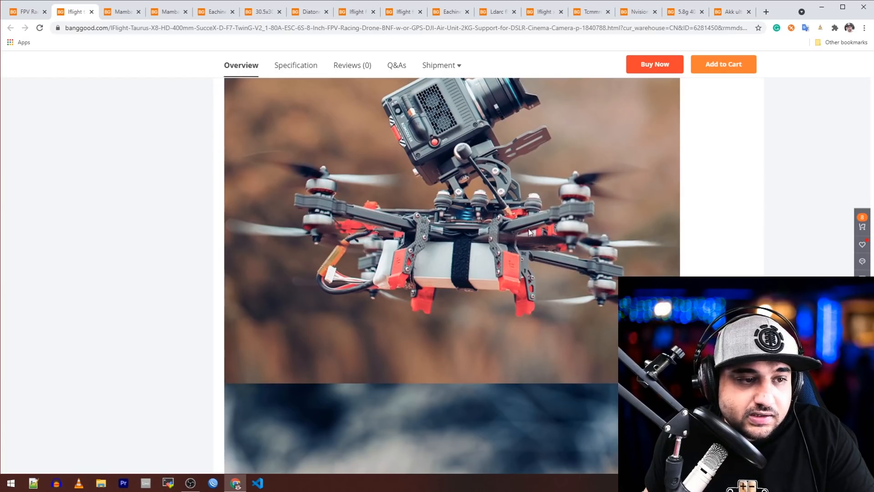
pyautogui.scroll(-3)
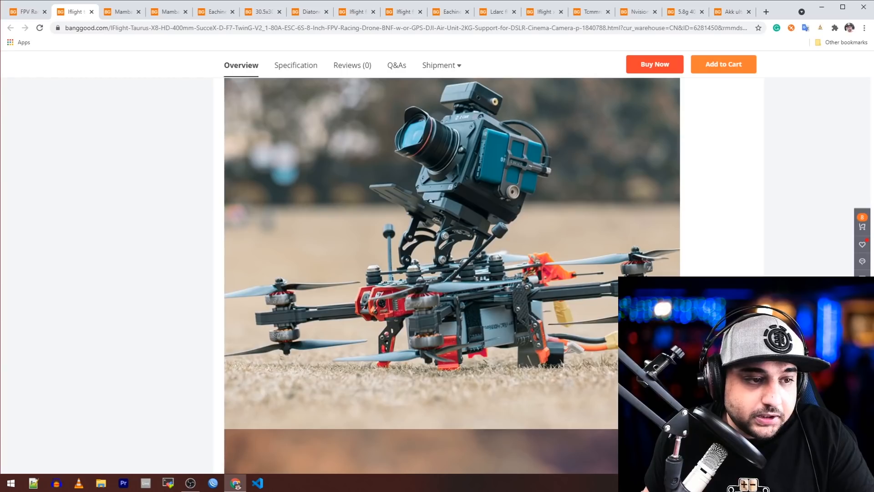
pyautogui.moveTo(217, 134)
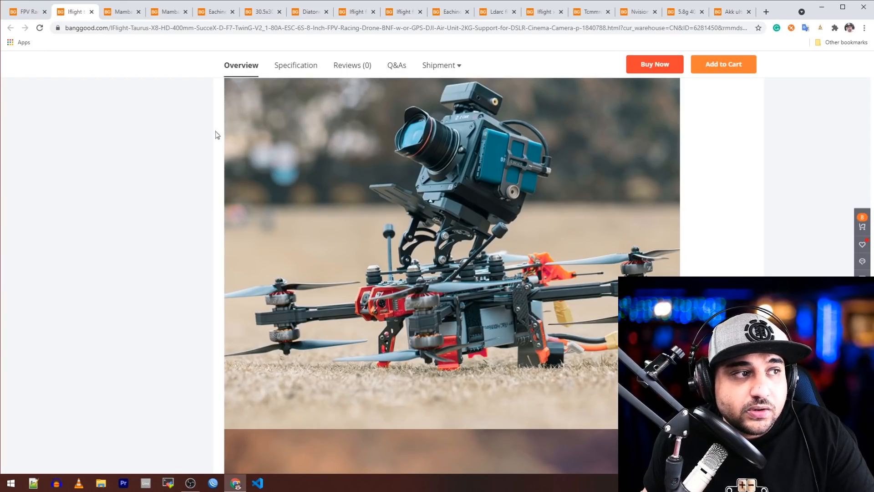
pyautogui.scroll(3)
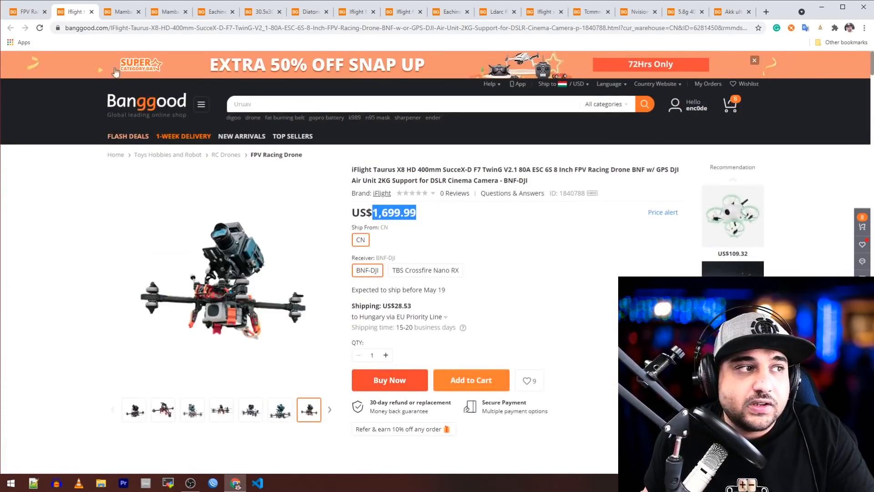
# Step: Switch to the US$51.99 Mamba AIO F411 MK2 tab and scroll its specs and photos
pyautogui.click(121, 11)
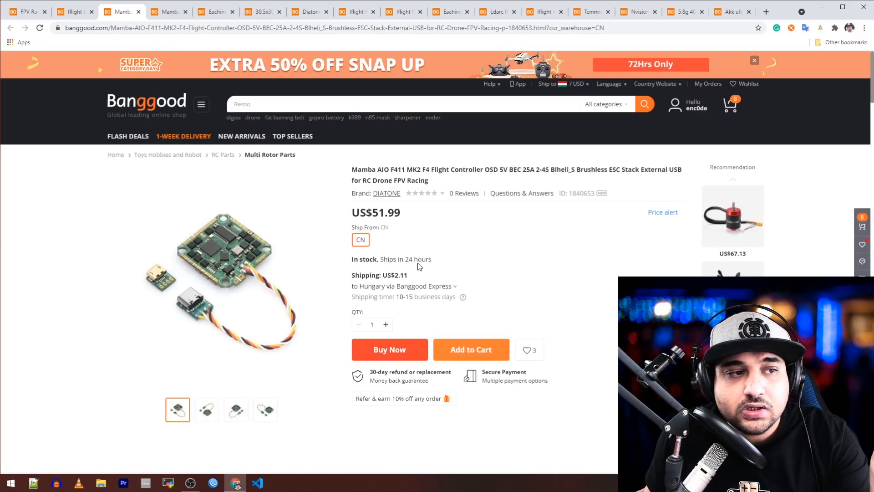
pyautogui.moveTo(171, 288)
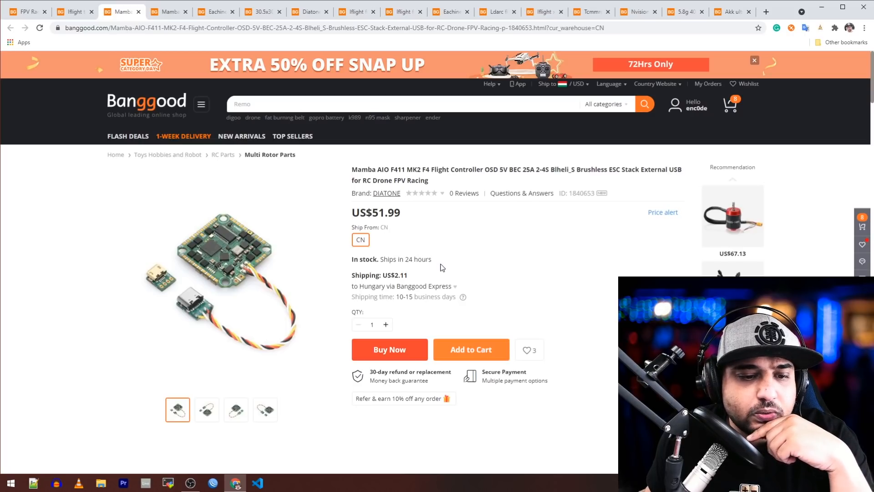
pyautogui.moveTo(442, 262)
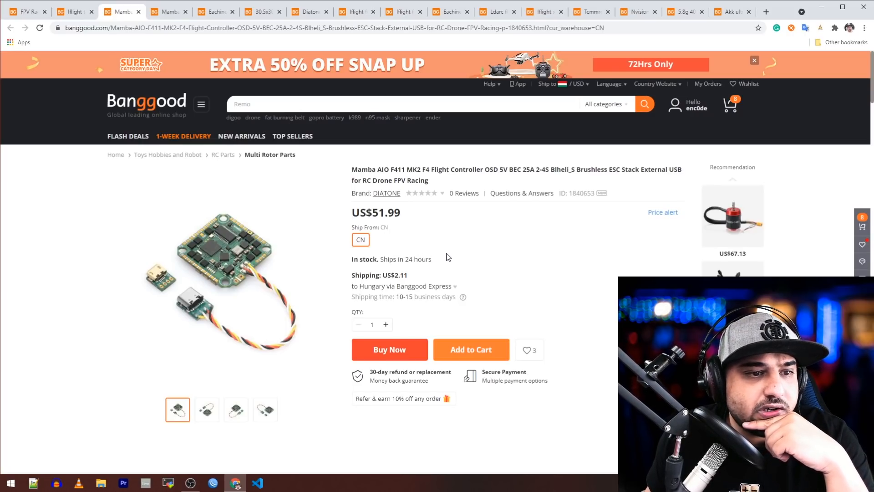
pyautogui.scroll(-3)
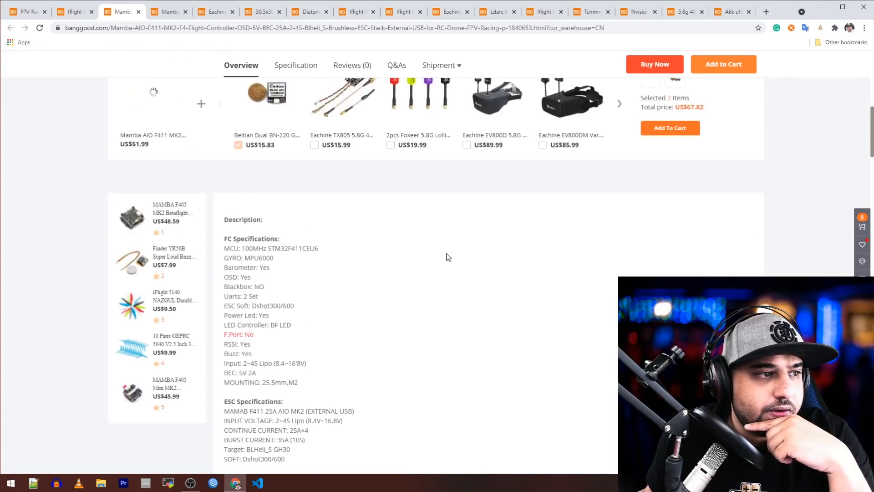
pyautogui.scroll(-3)
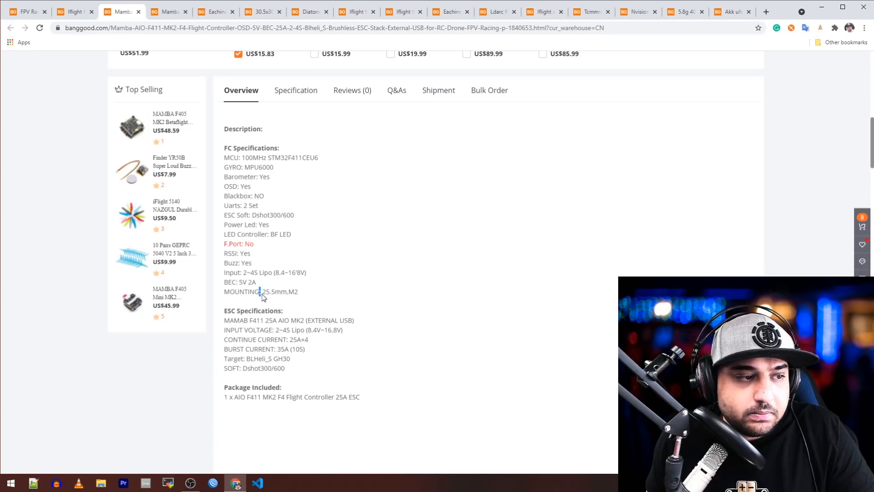
pyautogui.scroll(-3)
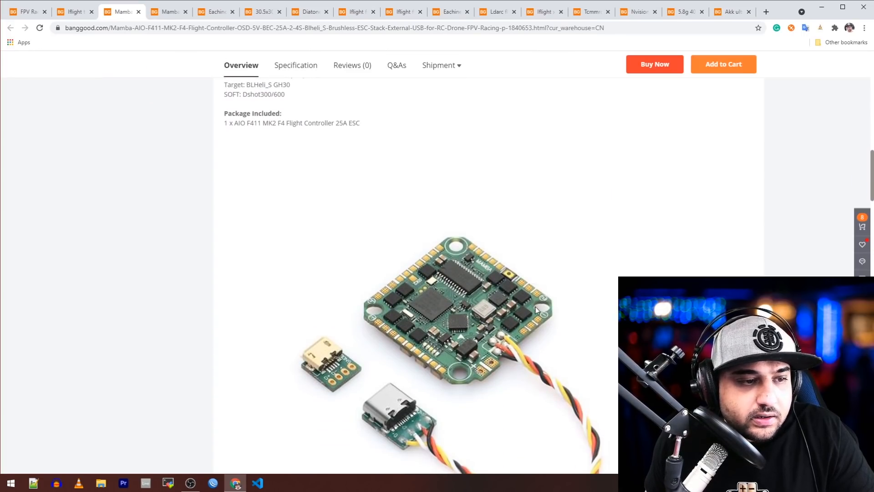
pyautogui.scroll(-3)
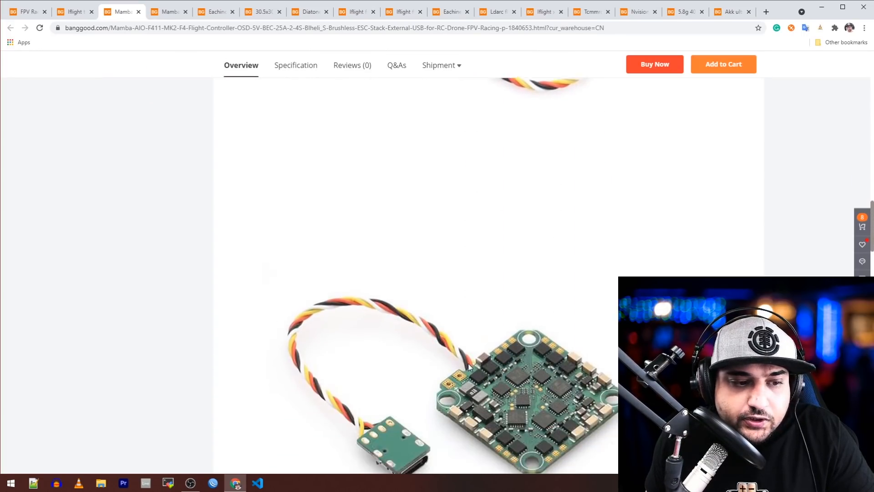
pyautogui.scroll(-3)
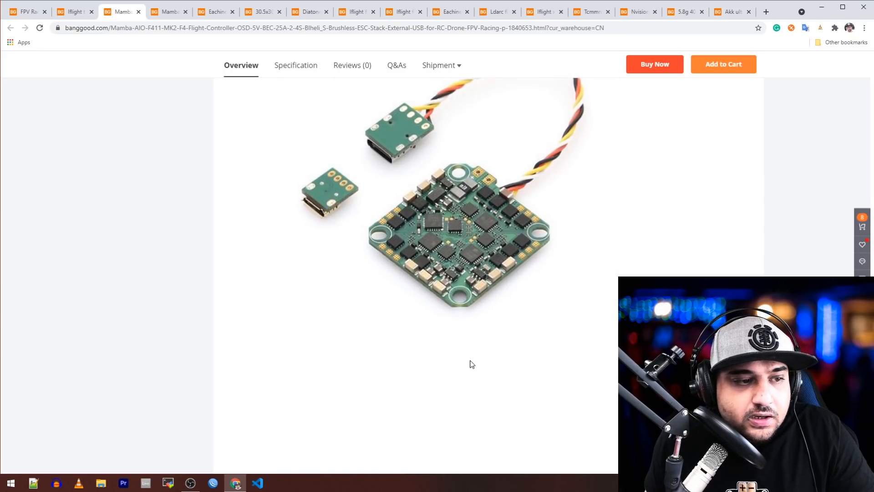
pyautogui.moveTo(472, 363)
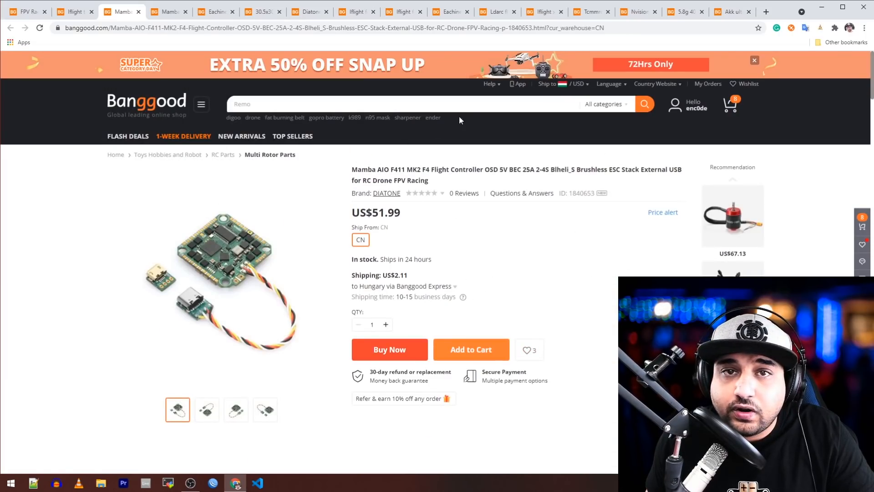
# Step: Switch to the US$60.99 MAMBA AIO F722 MK1 flight controller tab
pyautogui.click(169, 11)
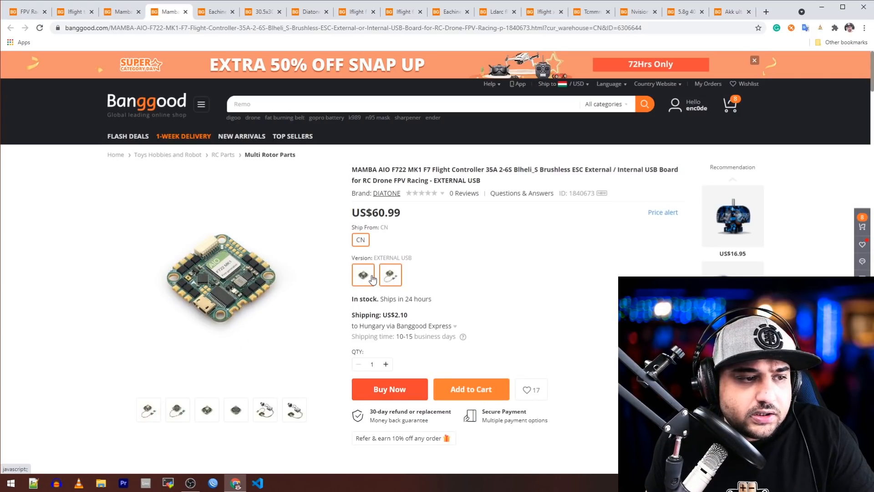
# Step: Toggle between the two F722 Version thumbnails, ending on the external USB cabled board
pyautogui.click(390, 275)
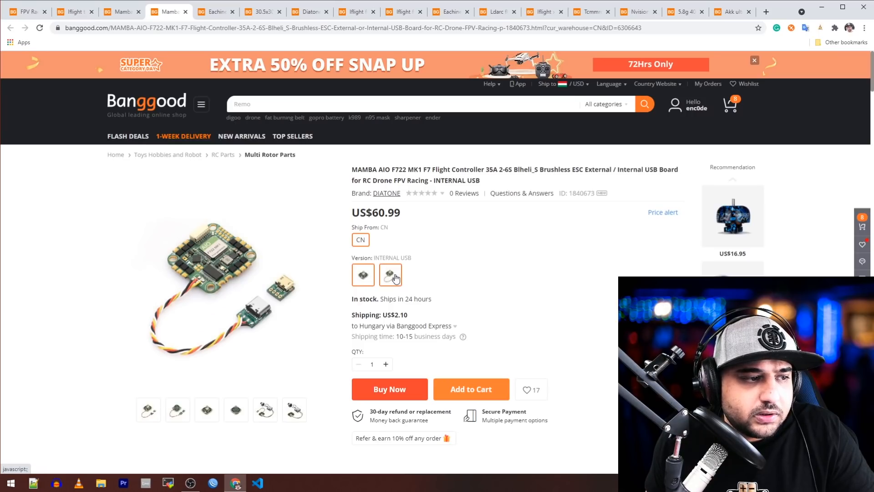
pyautogui.click(390, 275)
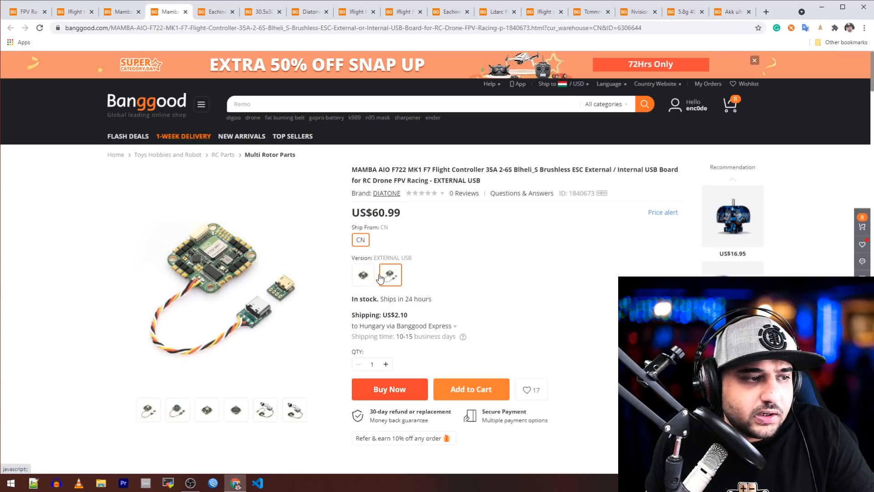
pyautogui.click(362, 275)
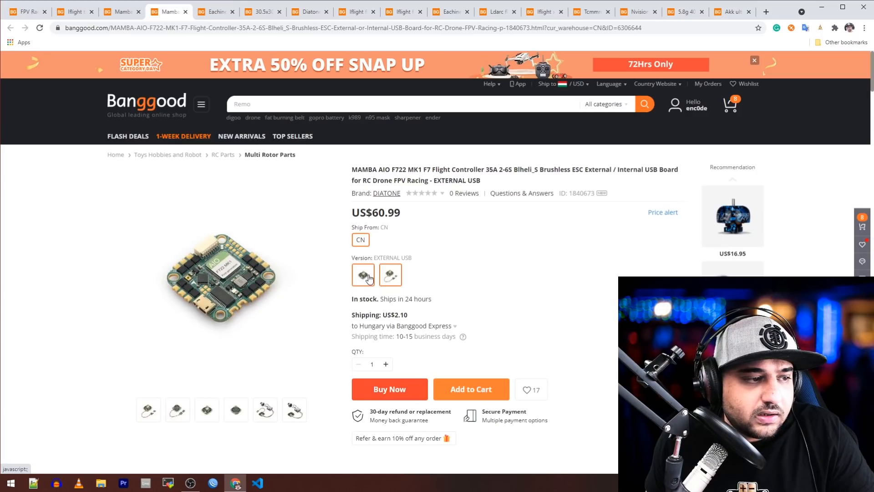
pyautogui.click(390, 275)
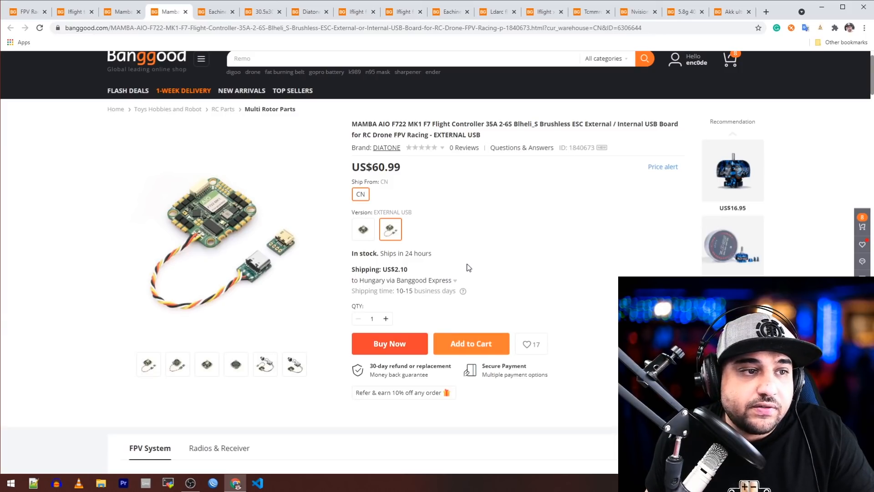
# Step: Scroll to the F722 overview listing FC/ESC specs and package contents without Vista
pyautogui.scroll(-3)
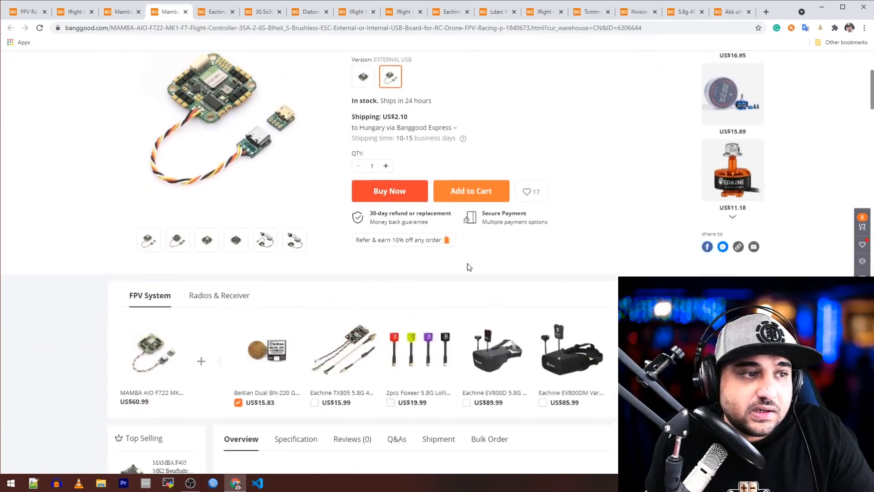
pyautogui.scroll(-3)
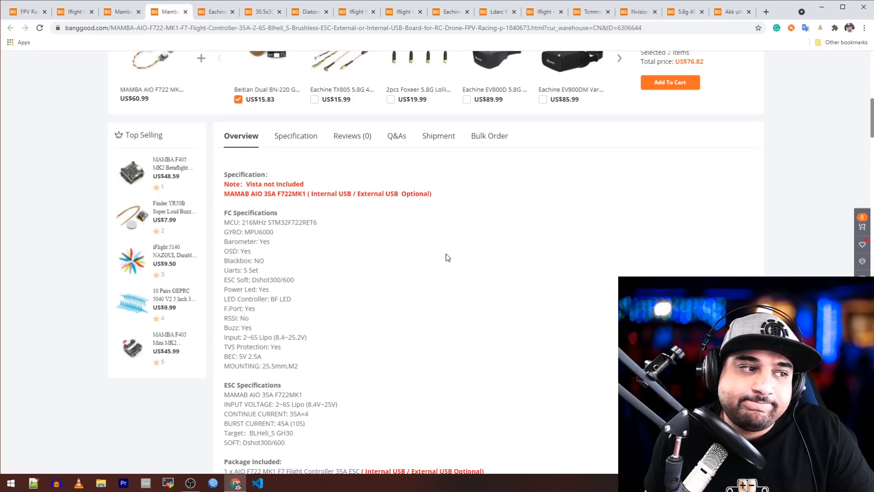
pyautogui.scroll(-3)
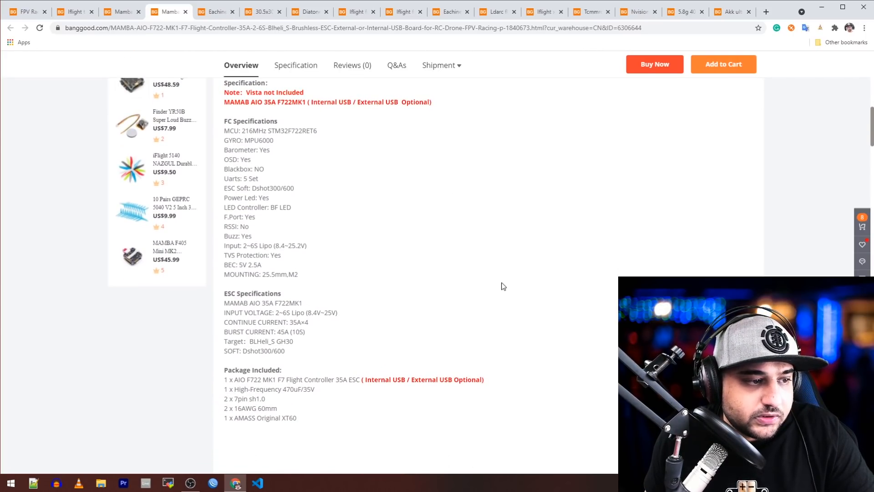
pyautogui.moveTo(432, 304)
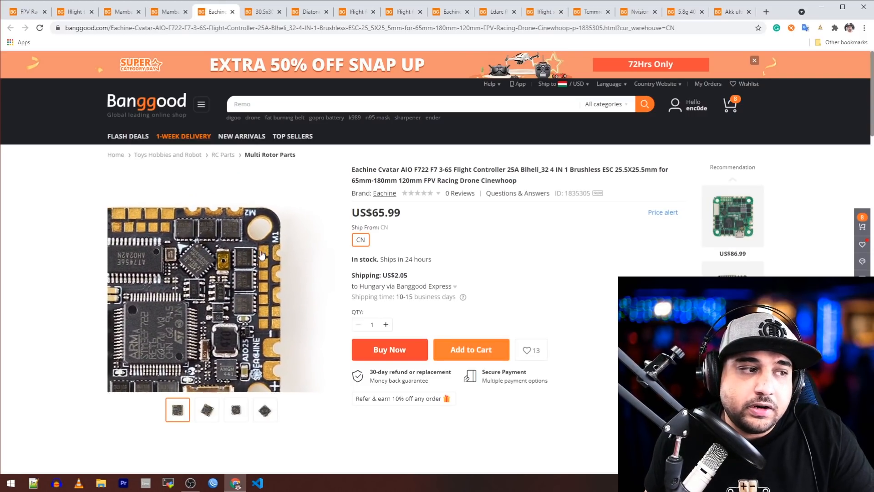
# Step: Scroll the Eachine Cvatar F722 page past the Overview specs to its promotional photos
pyautogui.scroll(-3)
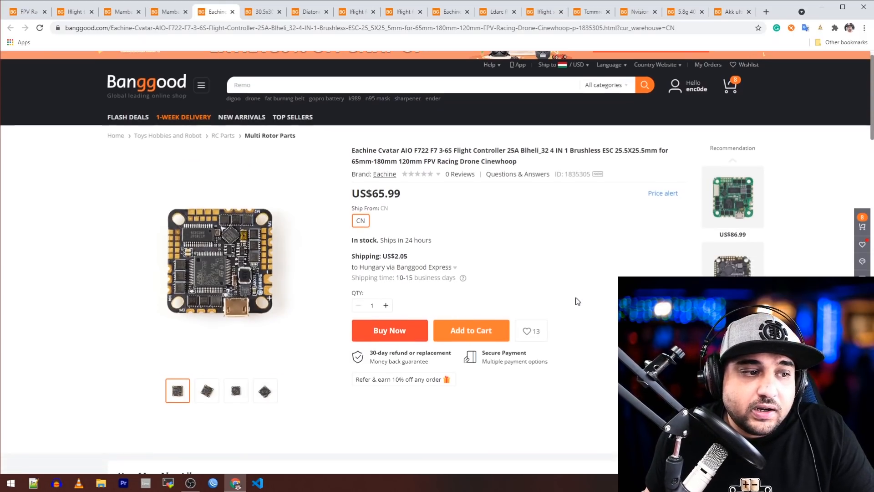
pyautogui.scroll(-3)
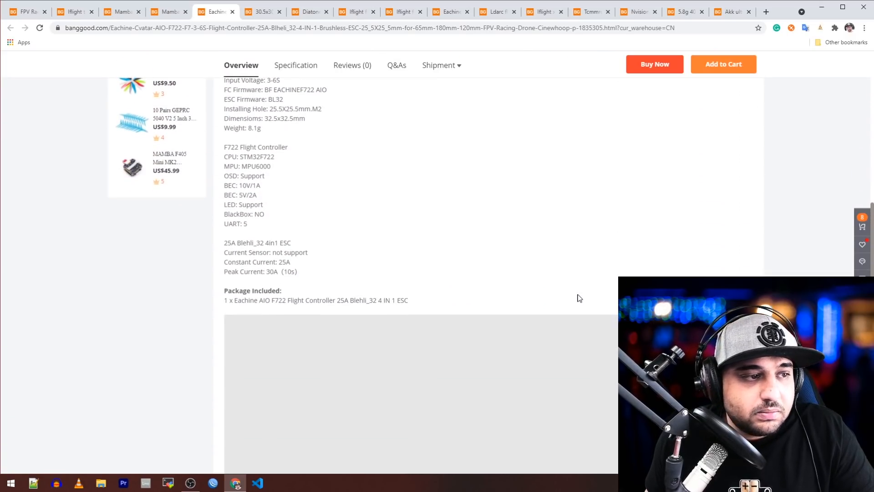
pyautogui.moveTo(254, 198)
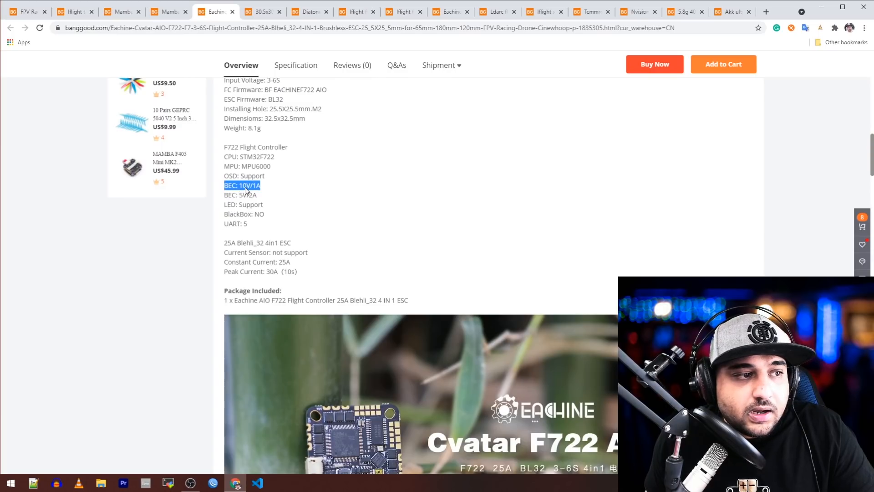
pyautogui.scroll(-3)
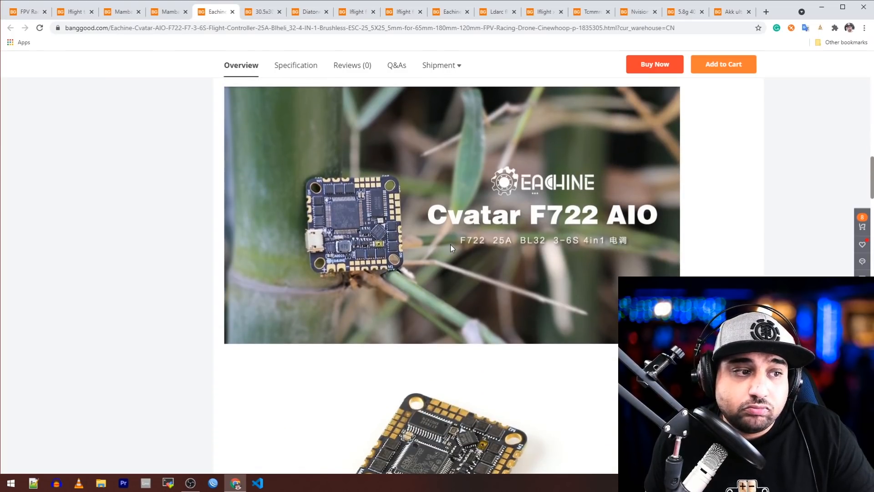
pyautogui.scroll(-3)
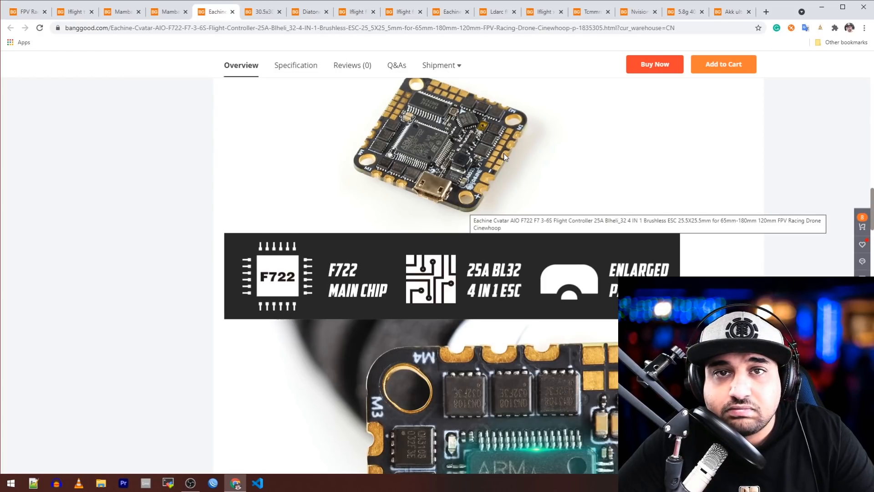
# Step: View the STM32F722 processor, 25A BL32 4in1 ESC and wiring diagram images, then head back up
pyautogui.scroll(-3)
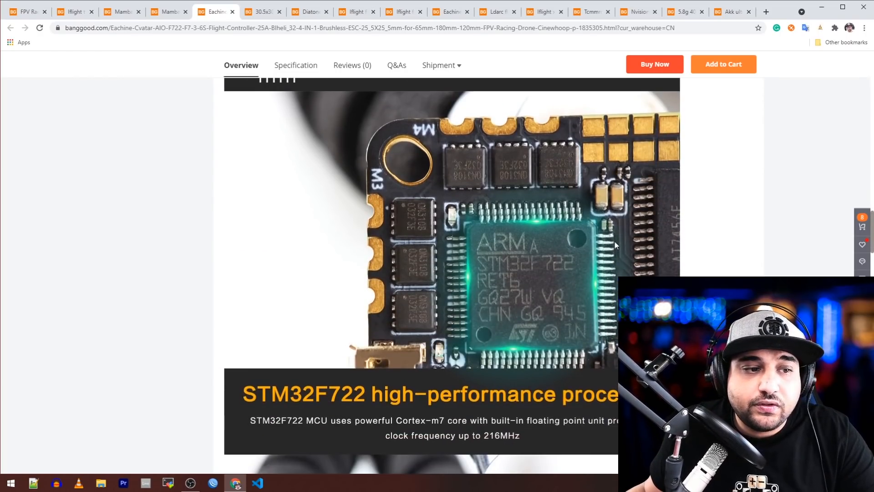
pyautogui.scroll(-3)
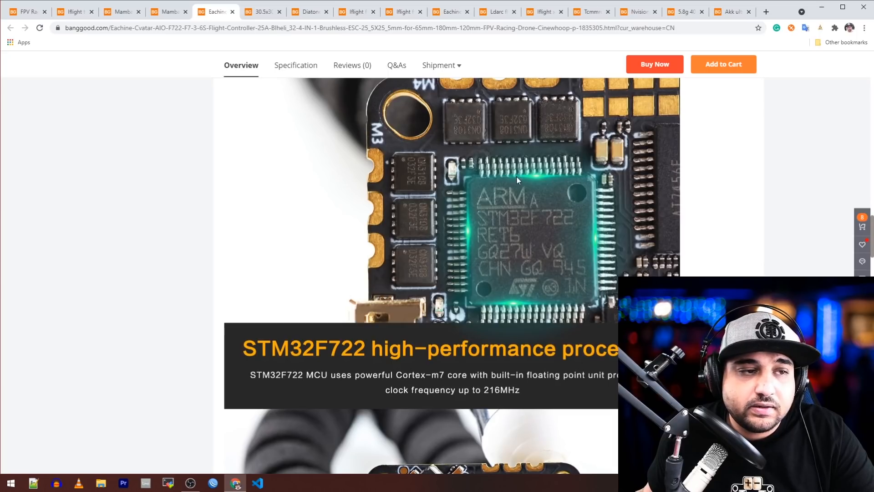
pyautogui.scroll(-3)
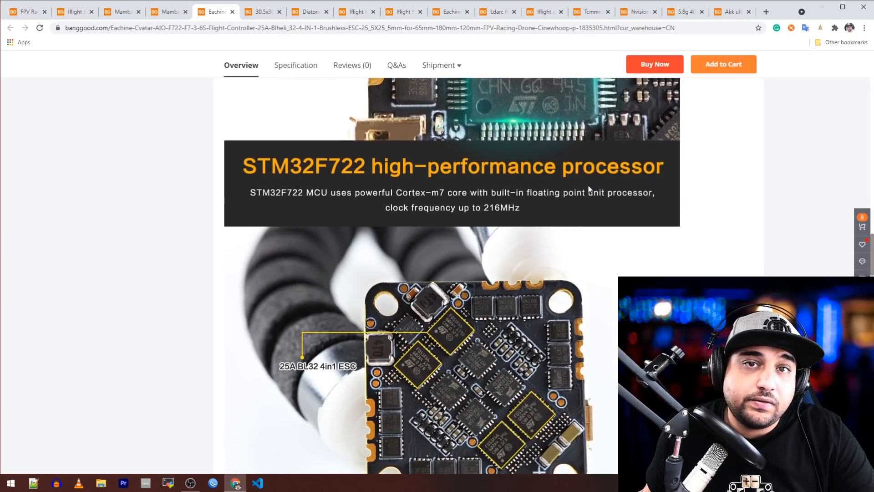
pyautogui.moveTo(576, 202)
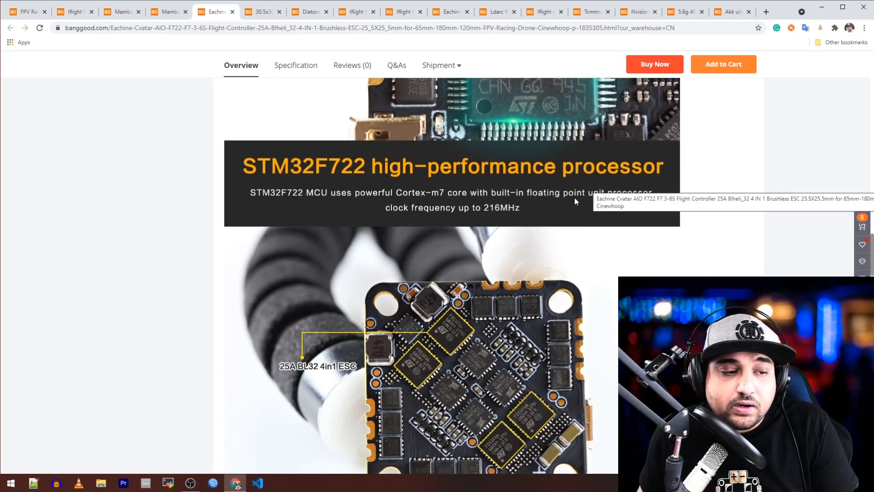
pyautogui.scroll(-3)
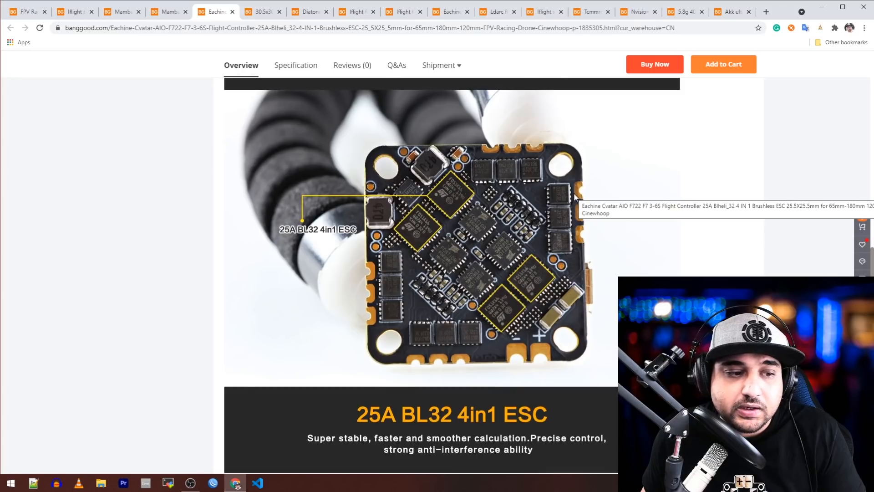
pyautogui.scroll(-3)
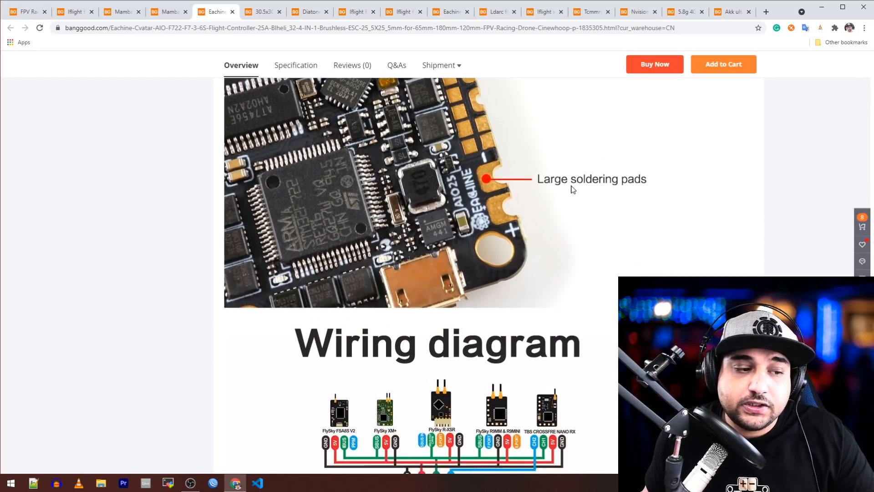
pyautogui.scroll(-3)
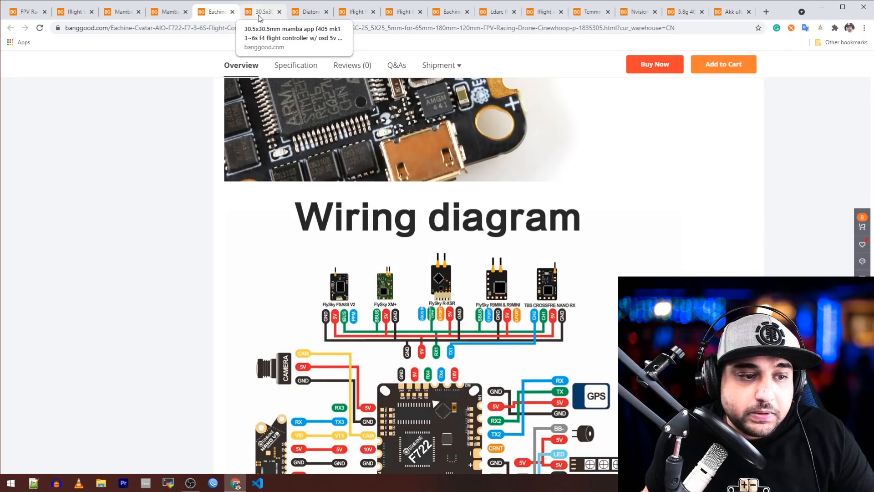
pyautogui.scroll(-3)
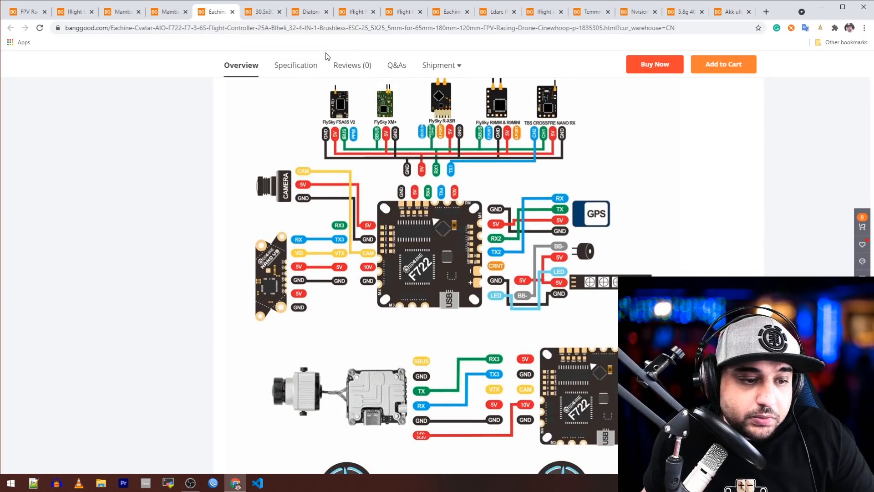
pyautogui.scroll(3)
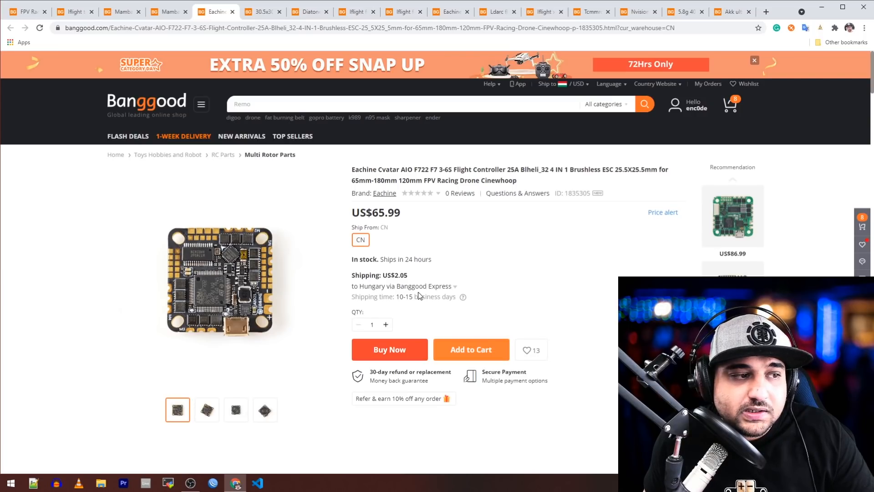
pyautogui.moveTo(403, 286)
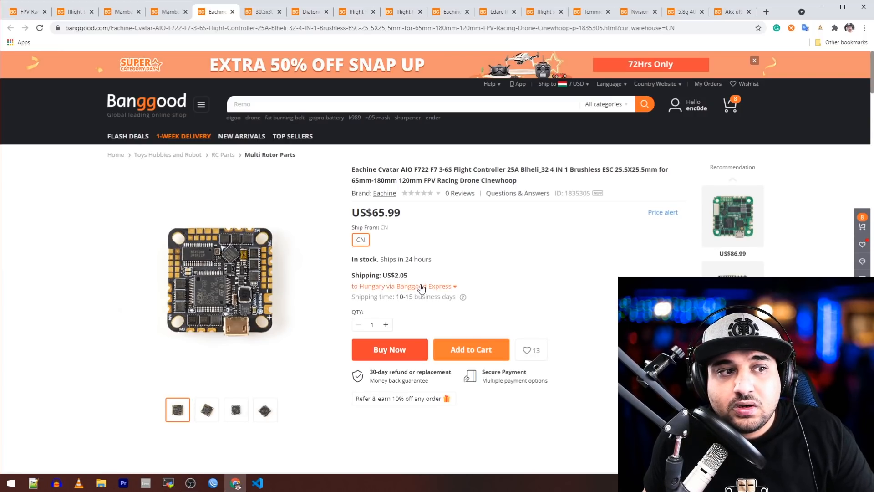
pyautogui.moveTo(422, 286)
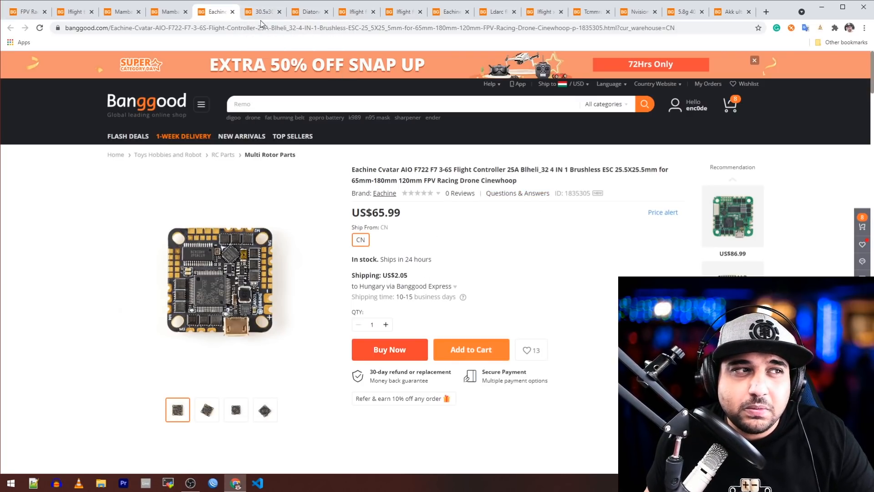
# Step: Switch to the MAMBA APP F405 MK1 flight controller listing at US$36.99
pyautogui.click(261, 11)
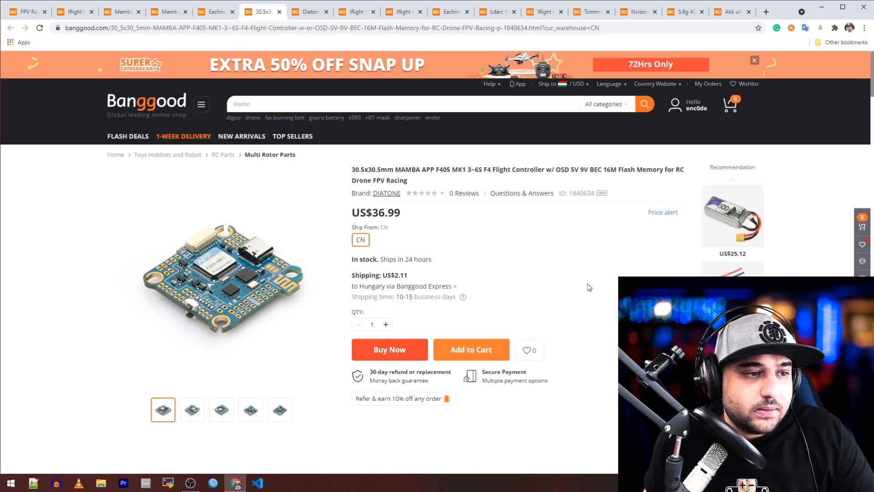
pyautogui.moveTo(420, 173)
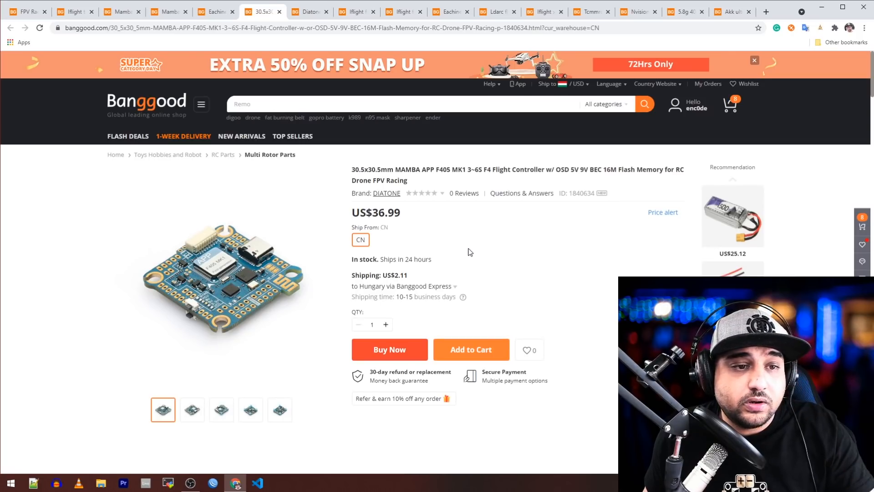
pyautogui.moveTo(496, 186)
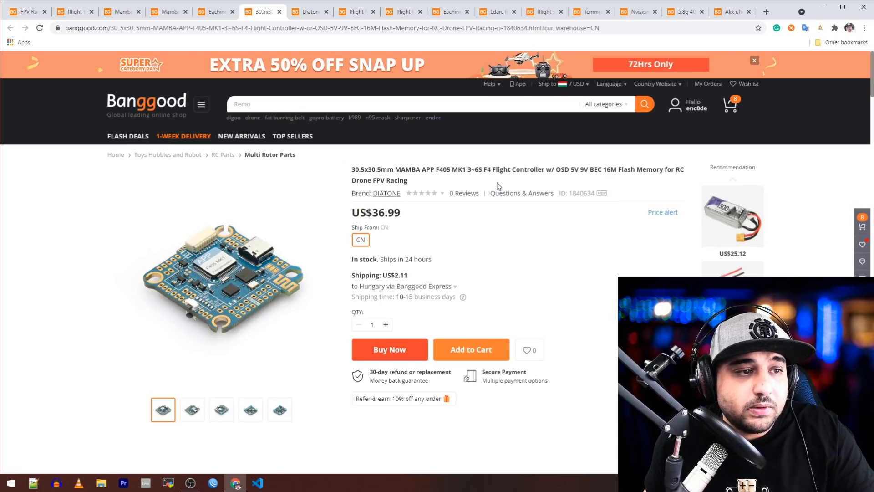
pyautogui.moveTo(471, 188)
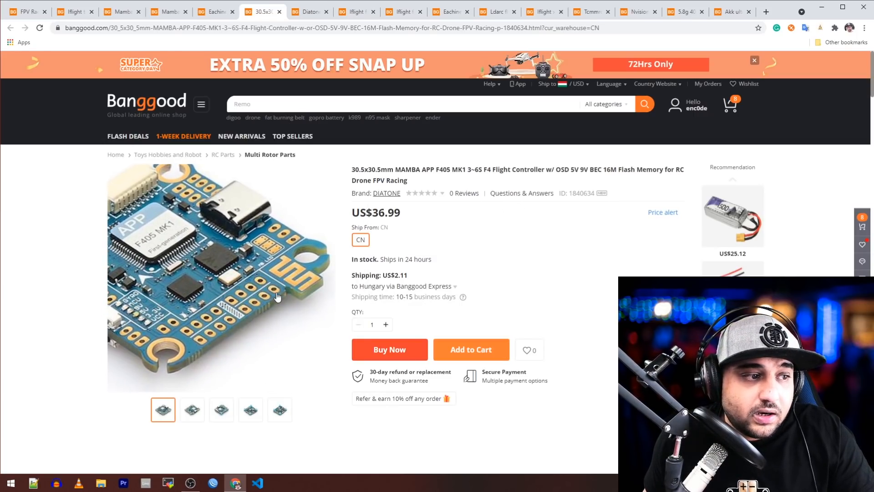
pyautogui.scroll(-3)
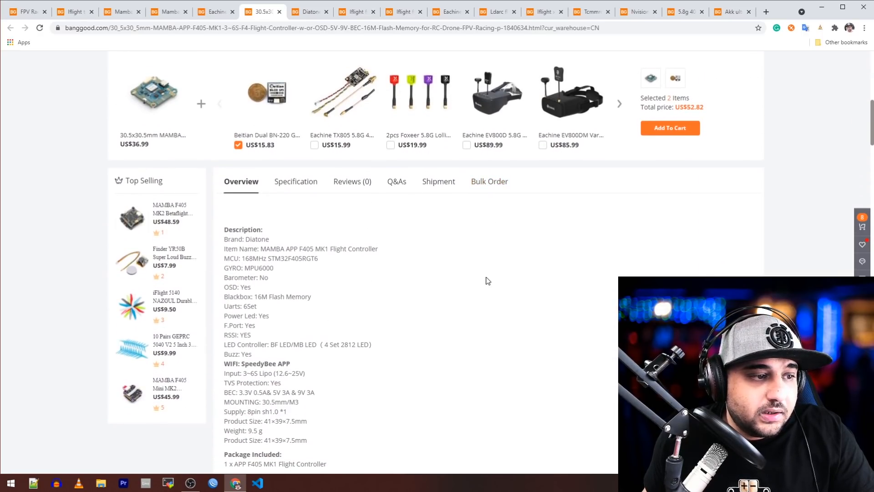
pyautogui.scroll(-3)
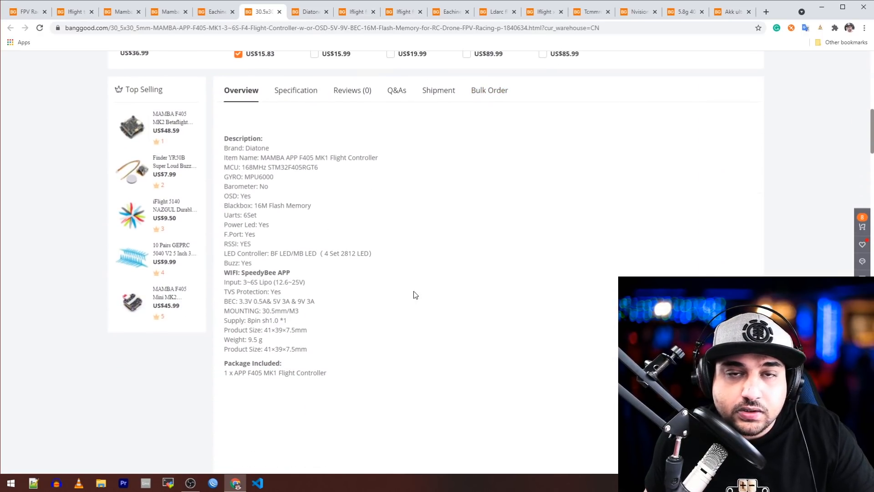
pyautogui.scroll(3)
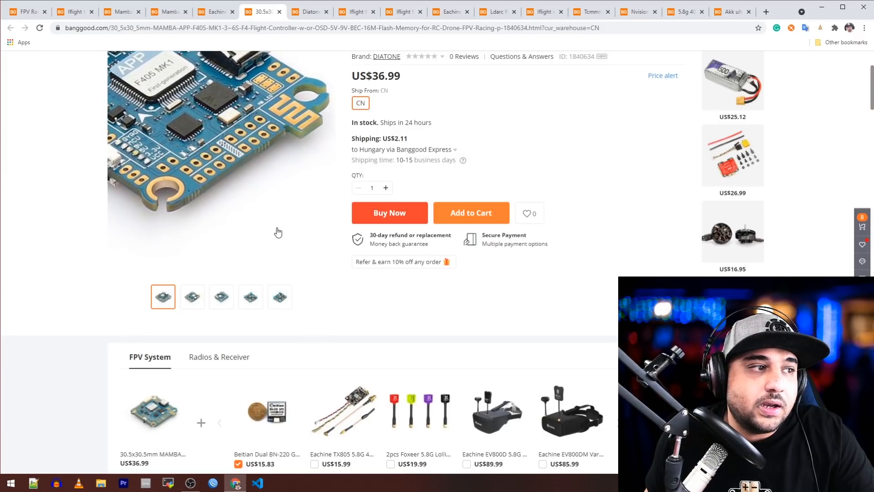
pyautogui.scroll(-3)
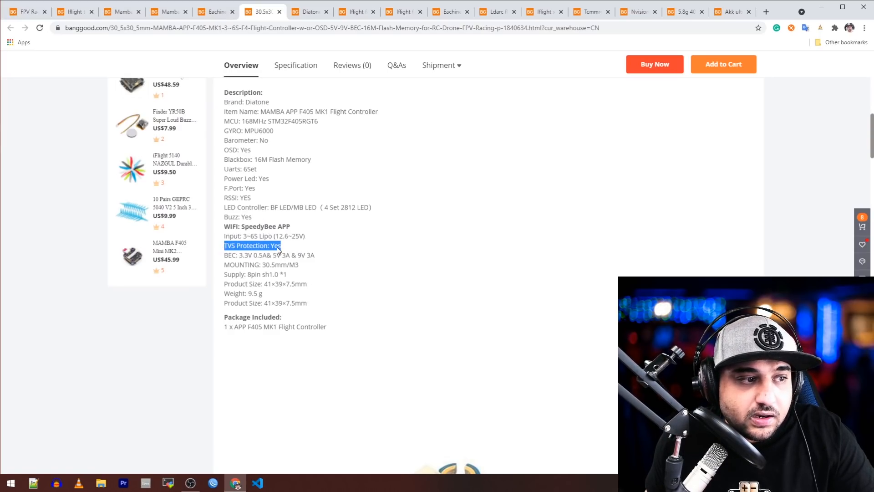
pyautogui.moveTo(248, 254)
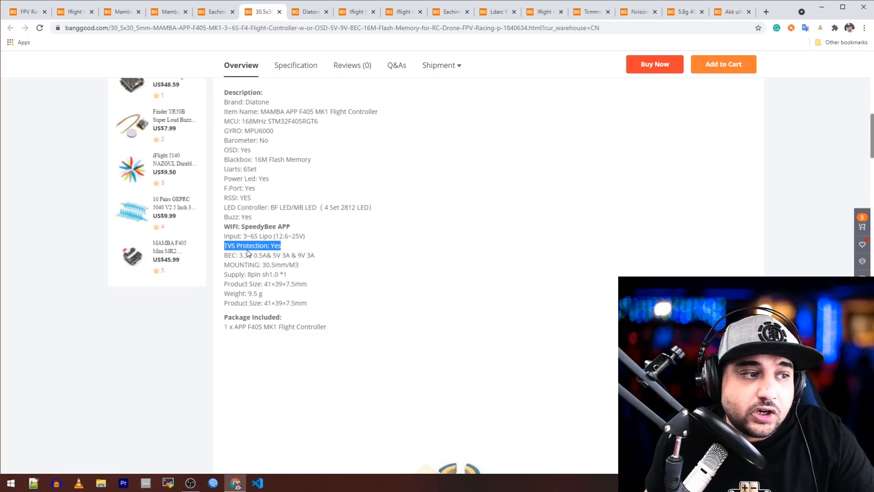
pyautogui.moveTo(244, 258)
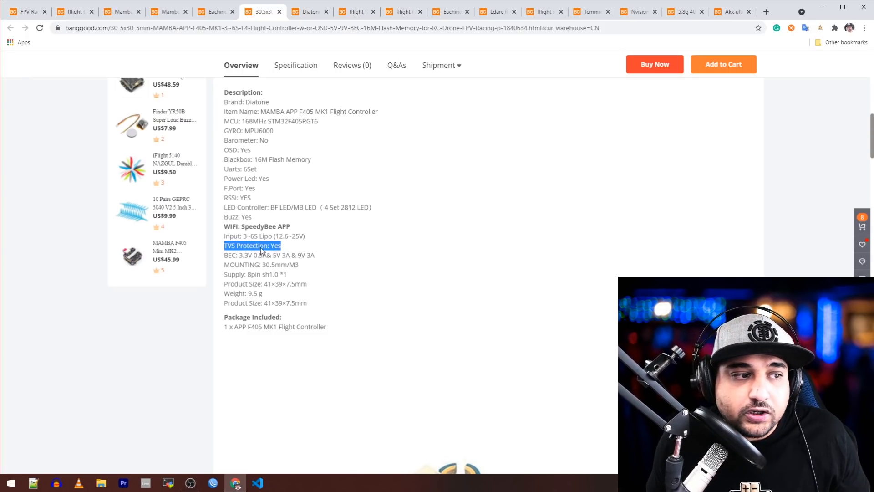
pyautogui.moveTo(273, 256)
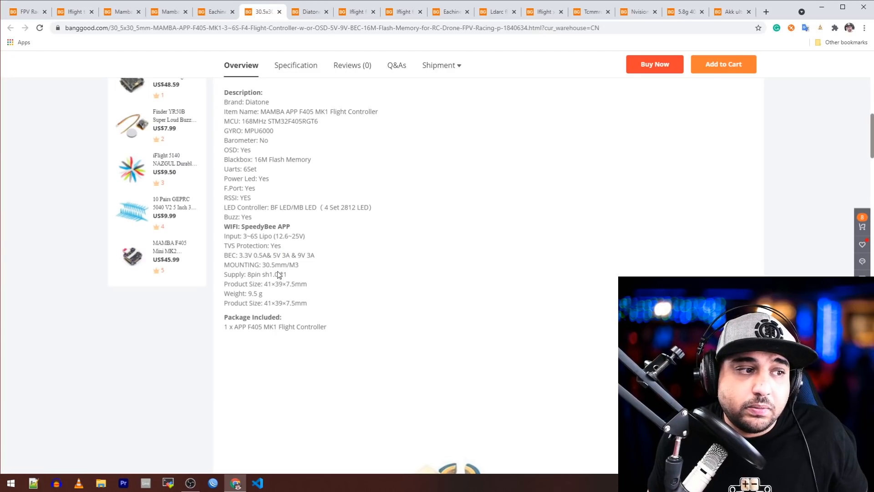
pyautogui.moveTo(317, 269)
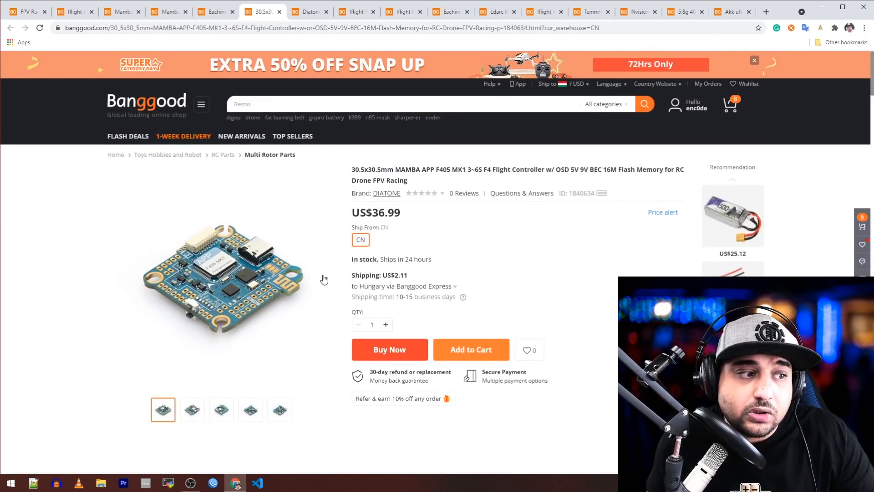
# Step: View another MAMBA board photo, then switch to the Diatone FilmMaster FM X8 listing
pyautogui.click(250, 410)
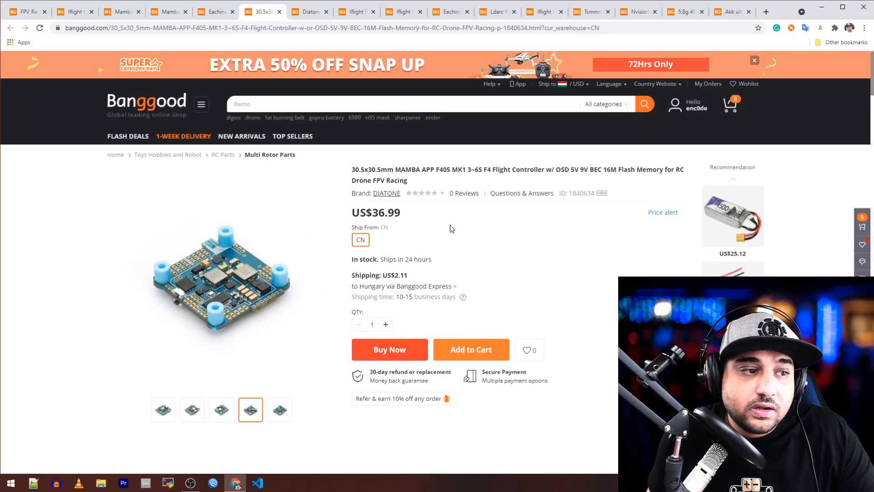
pyautogui.click(311, 11)
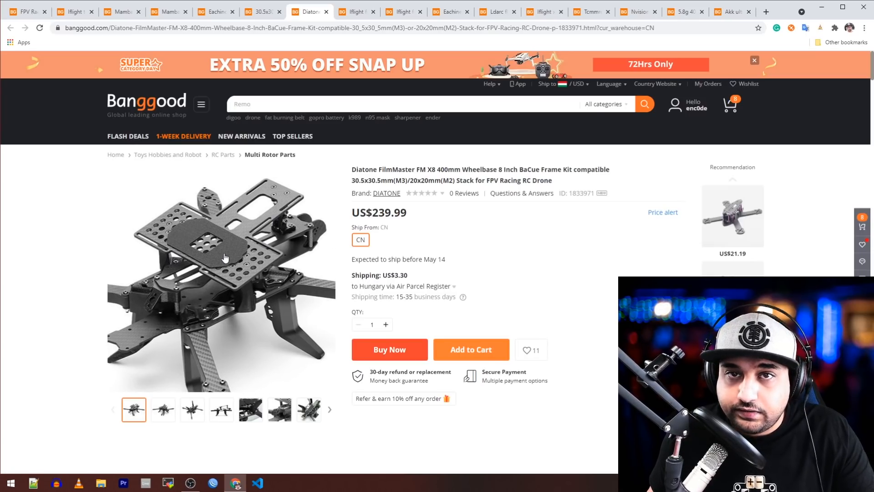
# Step: Browse the FilmMaster FM X8 close-up, side view, carbon joint and top-down photos
pyautogui.scroll(-3)
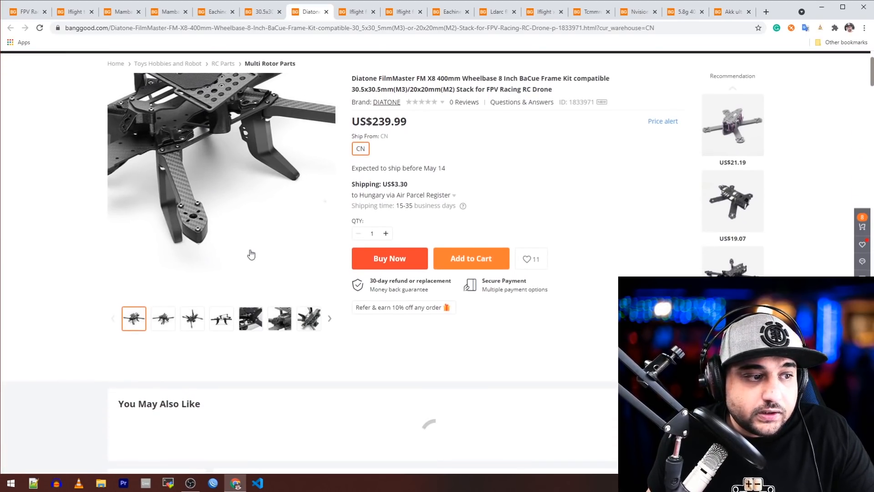
pyautogui.click(279, 319)
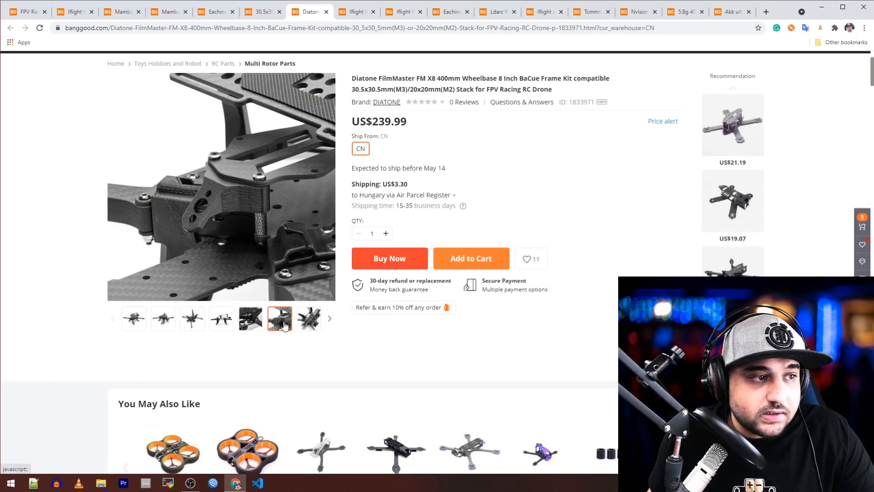
pyautogui.click(221, 318)
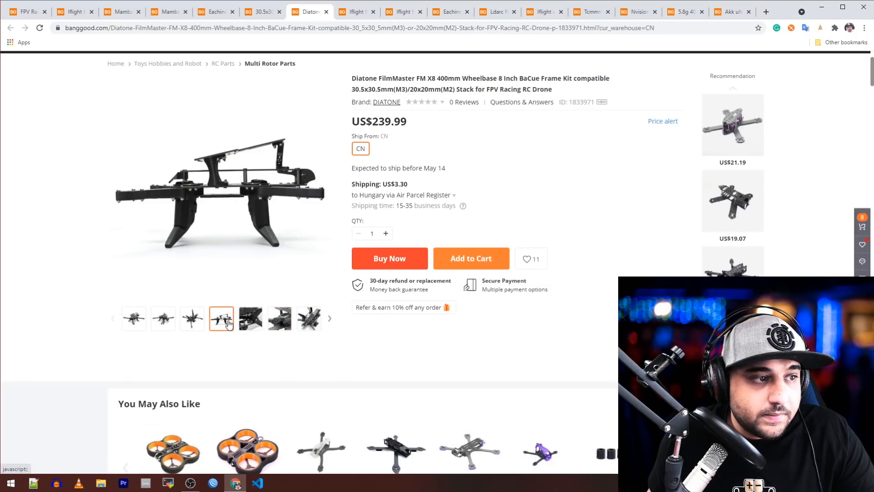
pyautogui.click(162, 319)
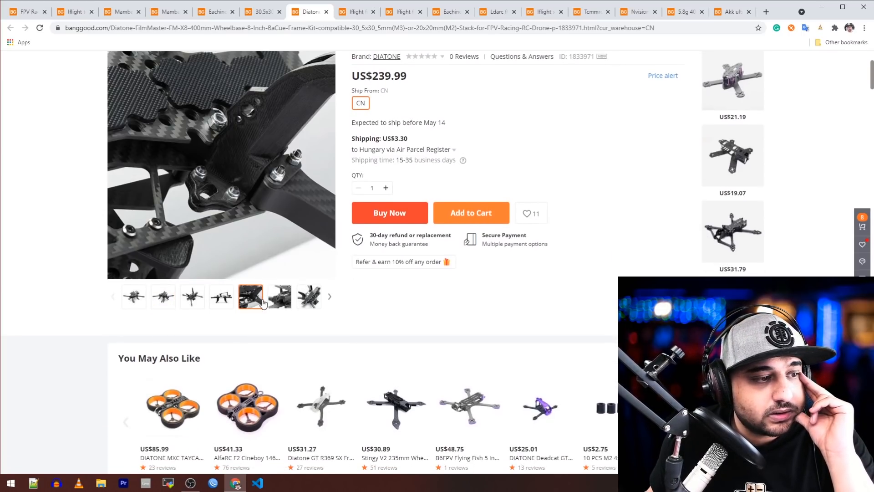
pyautogui.click(308, 296)
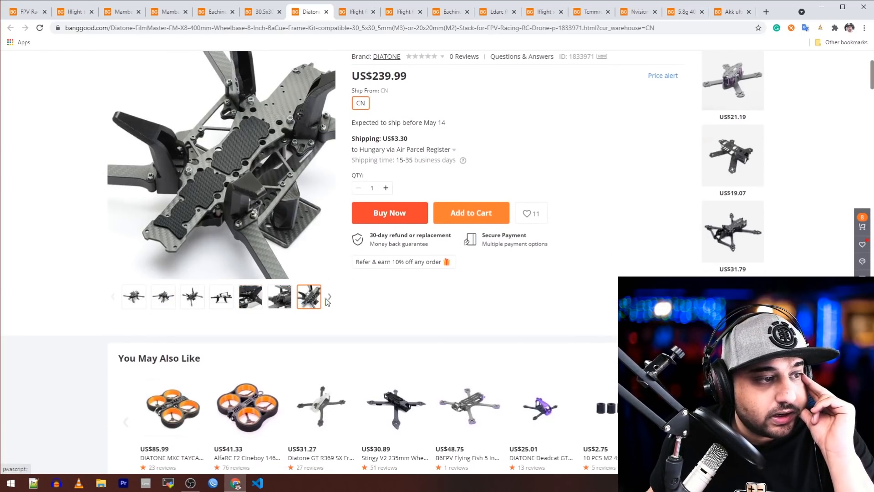
pyautogui.click(279, 296)
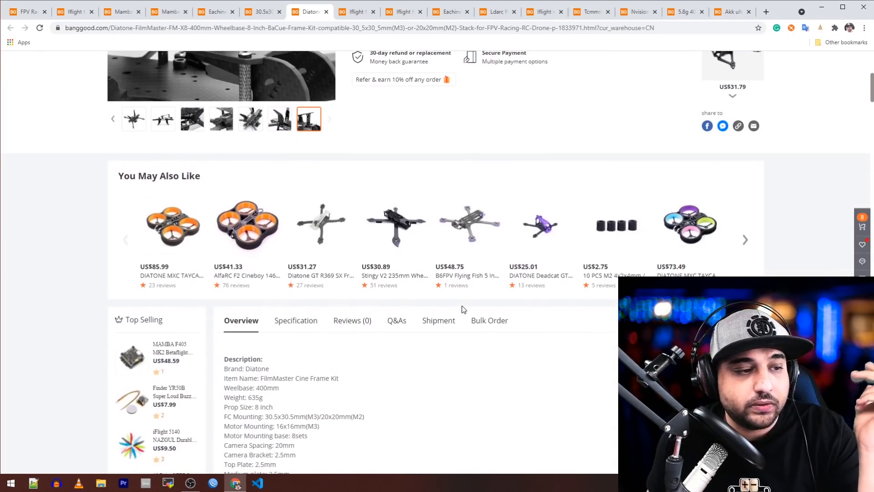
# Step: Scroll the FilmMaster X8 specs to the frame photos, then switch to the iFlight Fullsend battery
pyautogui.scroll(-3)
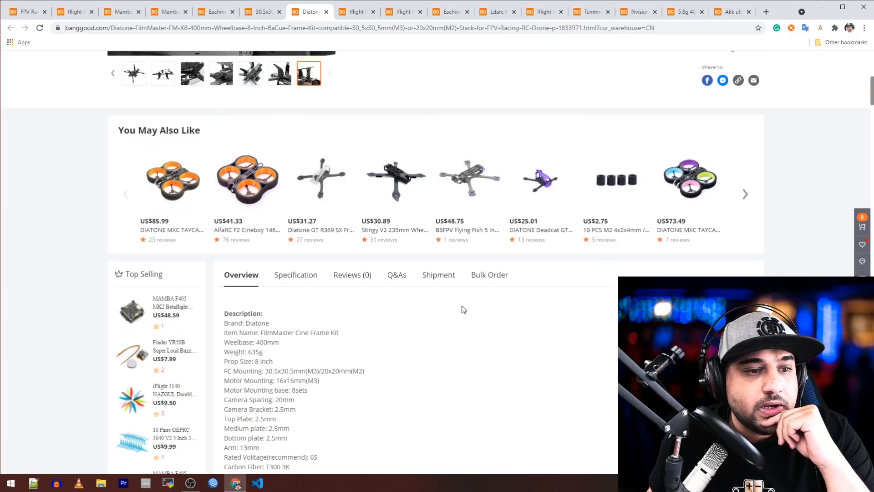
pyautogui.scroll(-3)
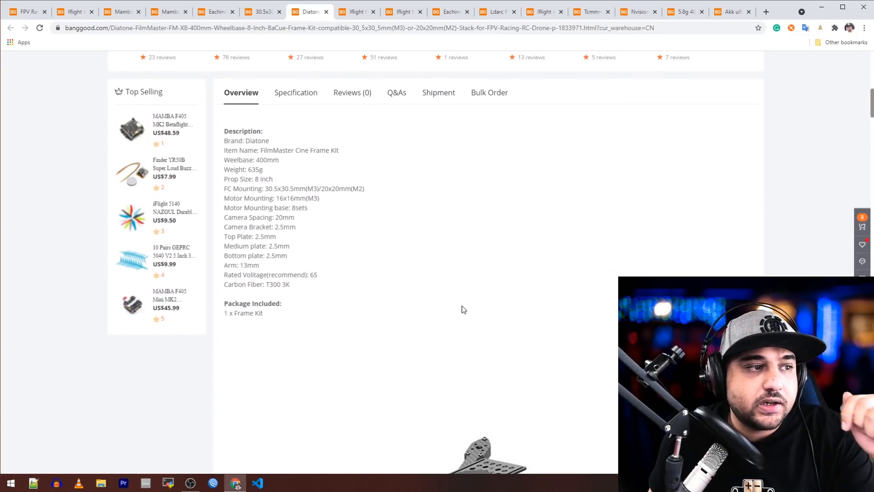
pyautogui.scroll(-3)
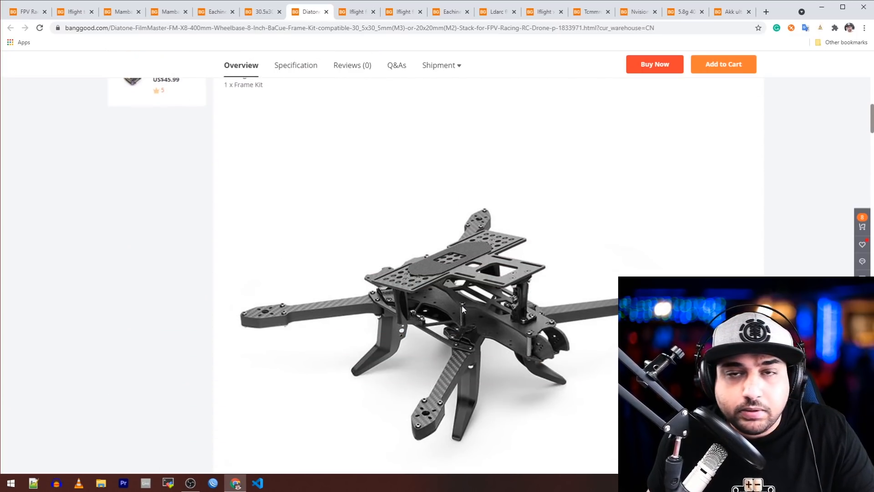
pyautogui.scroll(-3)
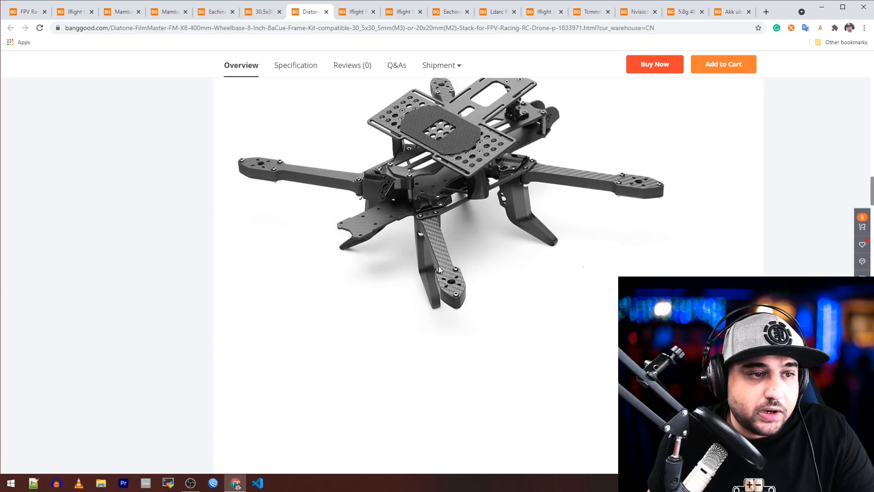
pyautogui.moveTo(602, 198)
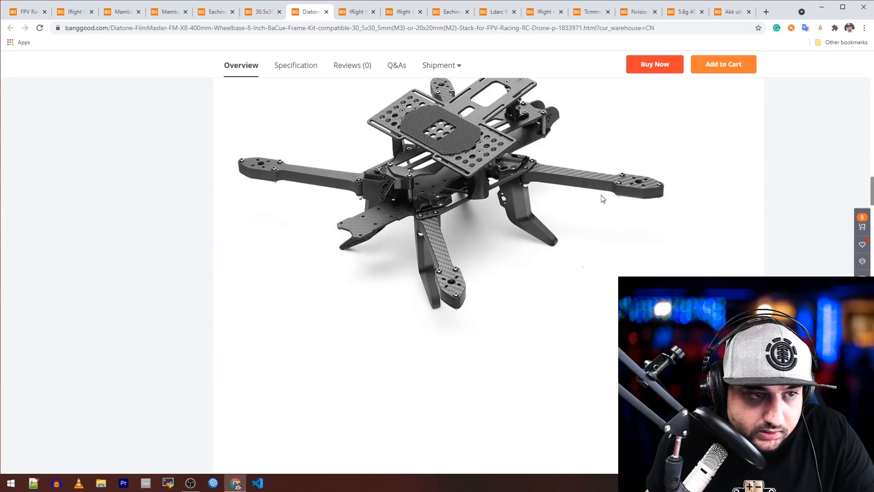
pyautogui.click(355, 10)
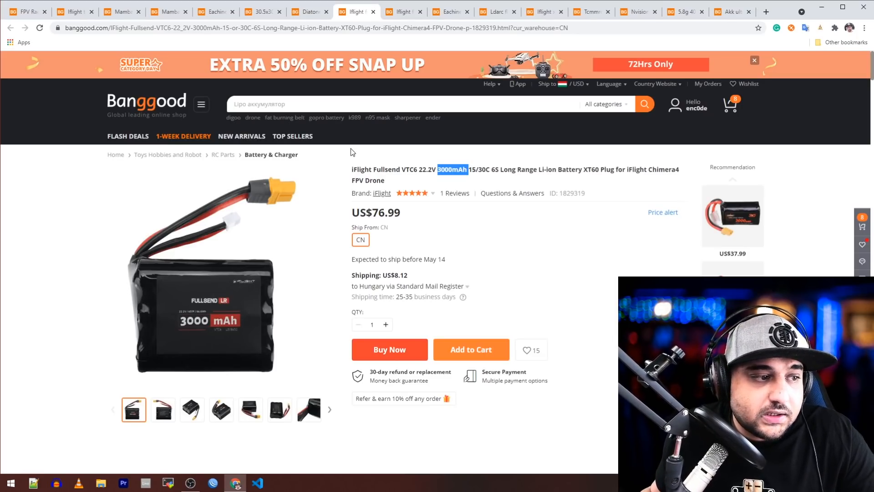
# Step: Highlight the 3000mAh capacity in the Fullsend battery title and scroll its description
pyautogui.doubleClick(482, 170)
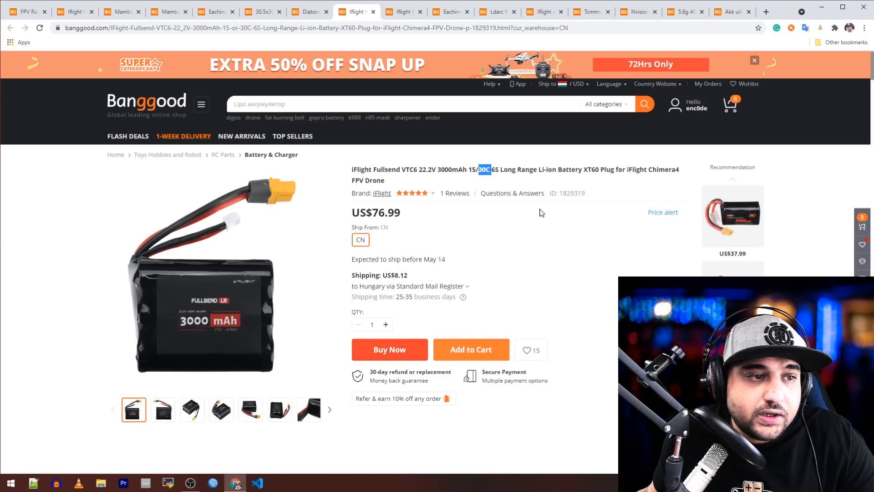
pyautogui.scroll(-3)
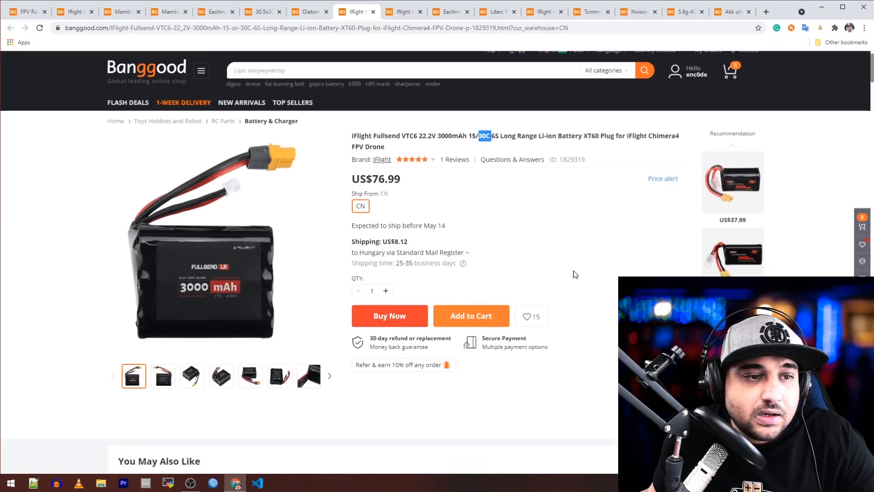
pyautogui.scroll(-3)
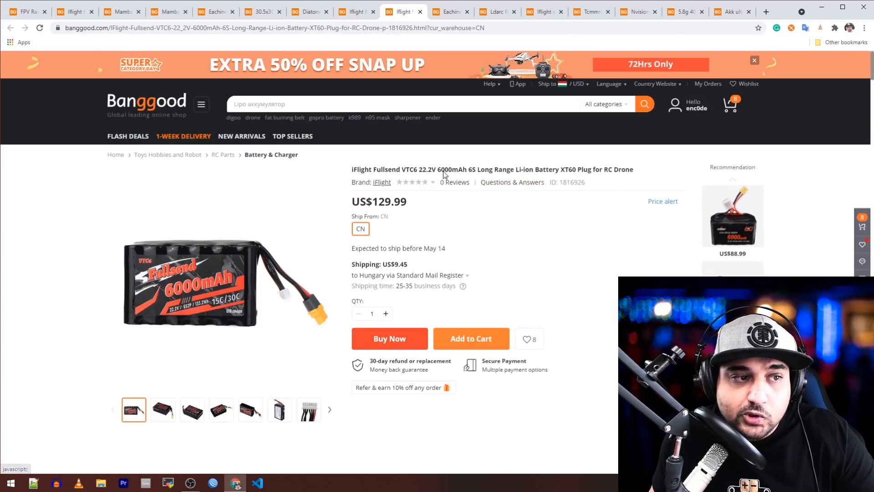
# Step: Highlight 6000mAh in the other Fullsend listing, scroll it, then open the Eachine Wizard X220 V2
pyautogui.doubleClick(452, 169)
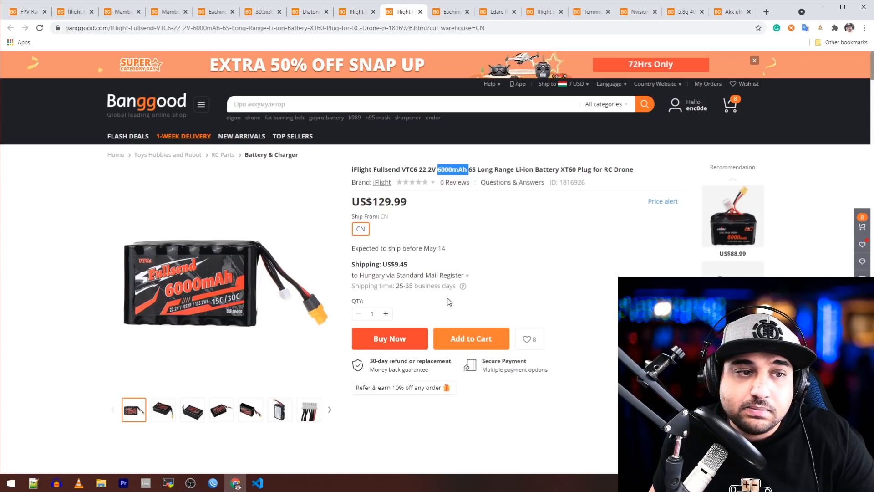
pyautogui.scroll(-3)
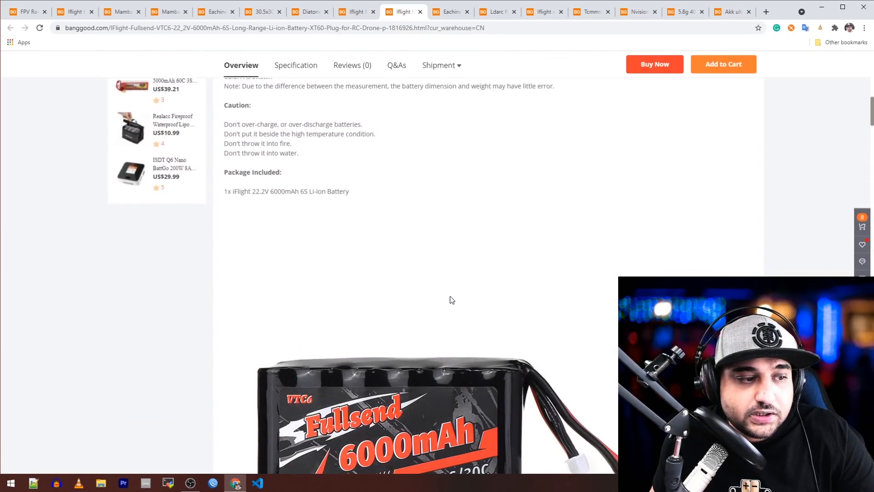
pyautogui.scroll(-3)
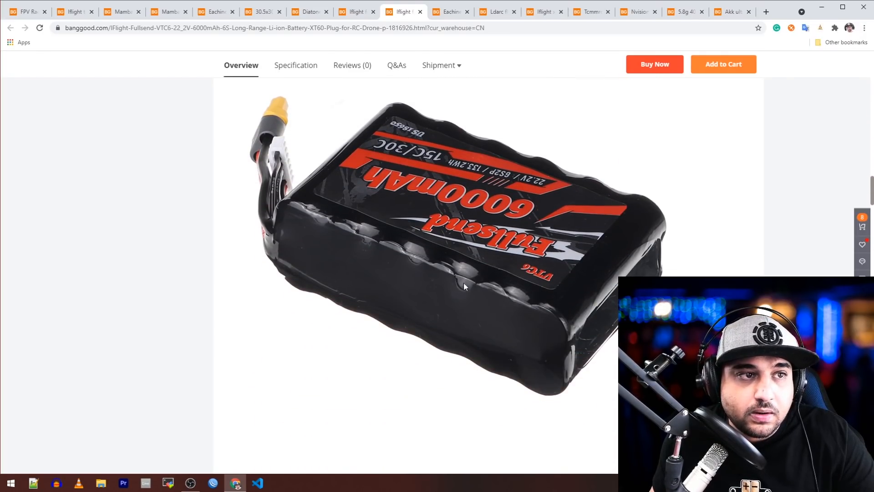
pyautogui.click(449, 10)
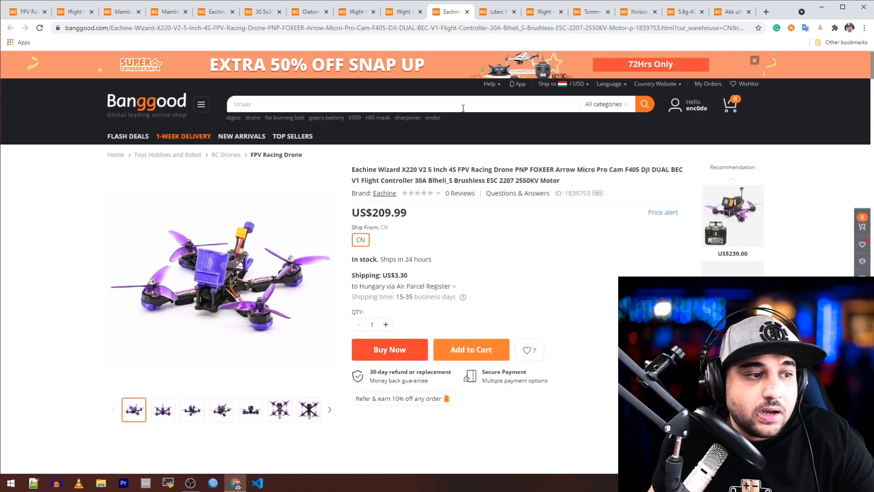
pyautogui.moveTo(440, 281)
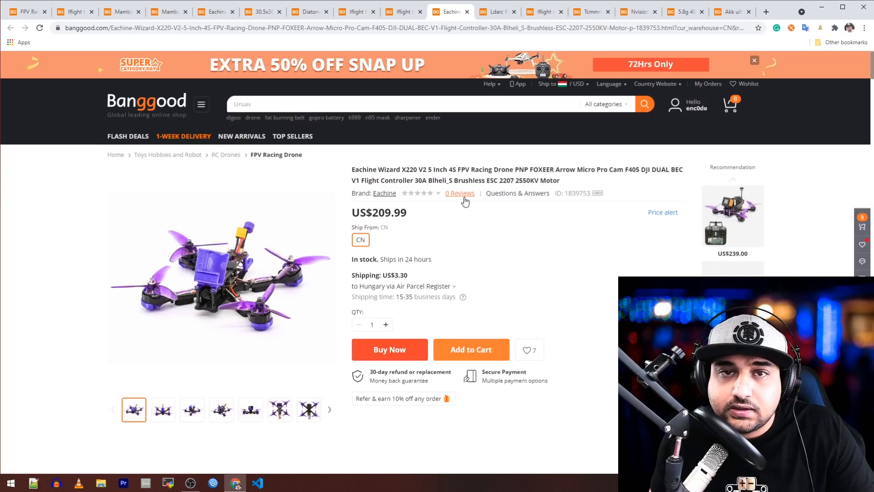
pyautogui.moveTo(413, 176)
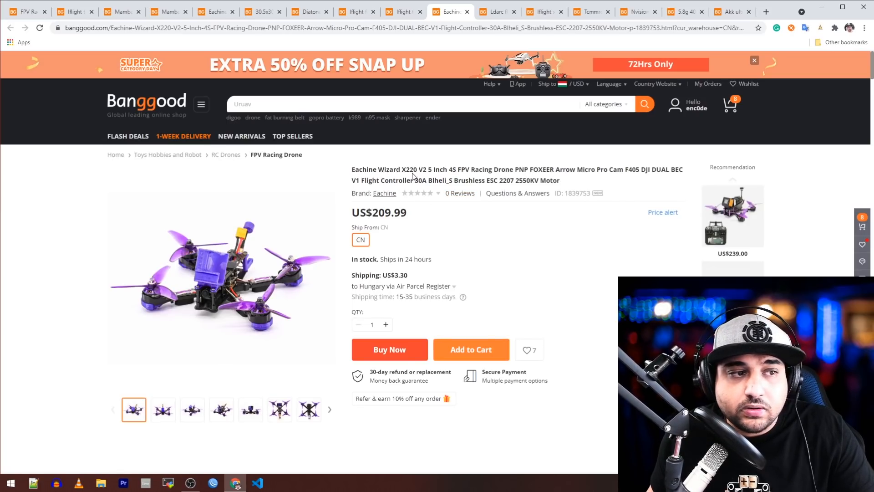
pyautogui.moveTo(535, 237)
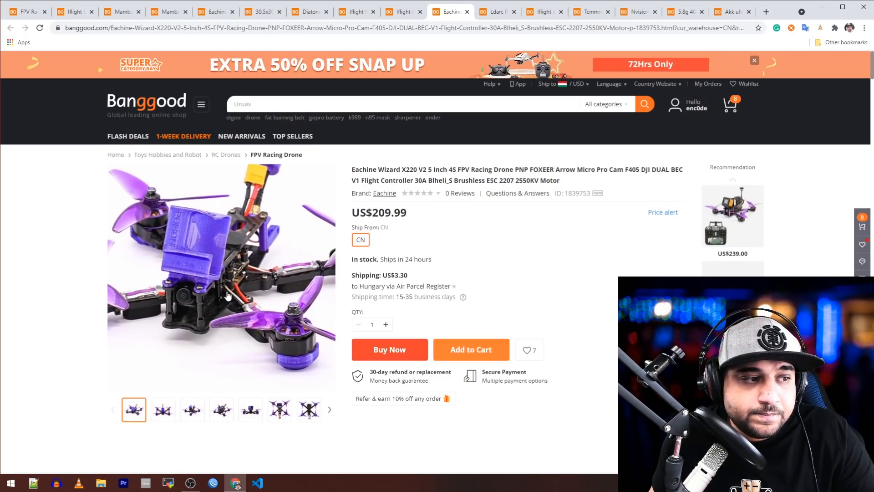
# Step: View the second and further Eachine Wizard X220 V2 gallery photos
pyautogui.scroll(-3)
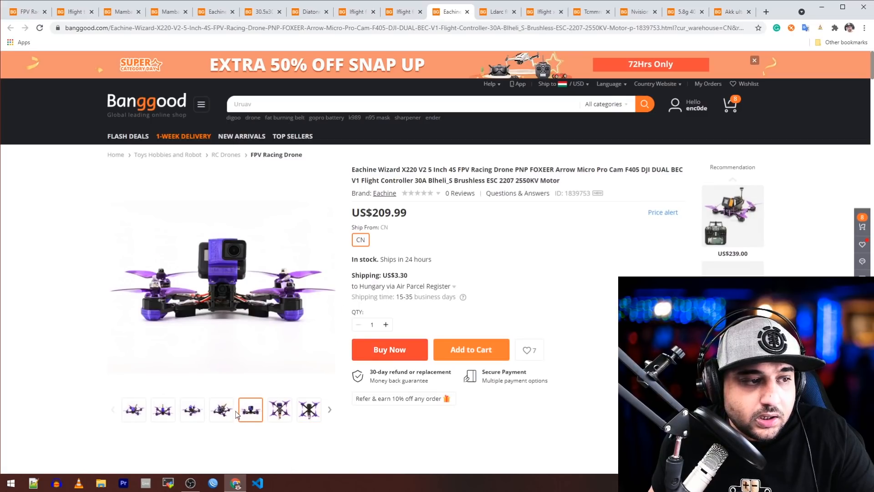
pyautogui.click(163, 410)
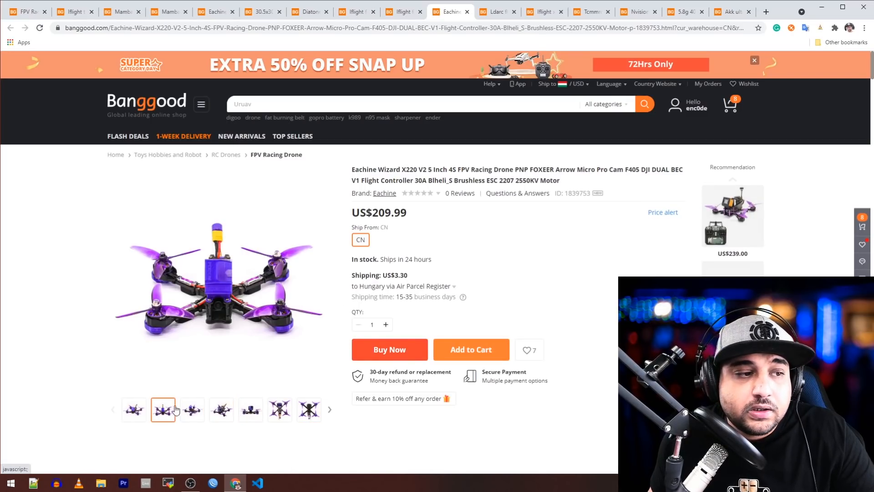
pyautogui.click(250, 409)
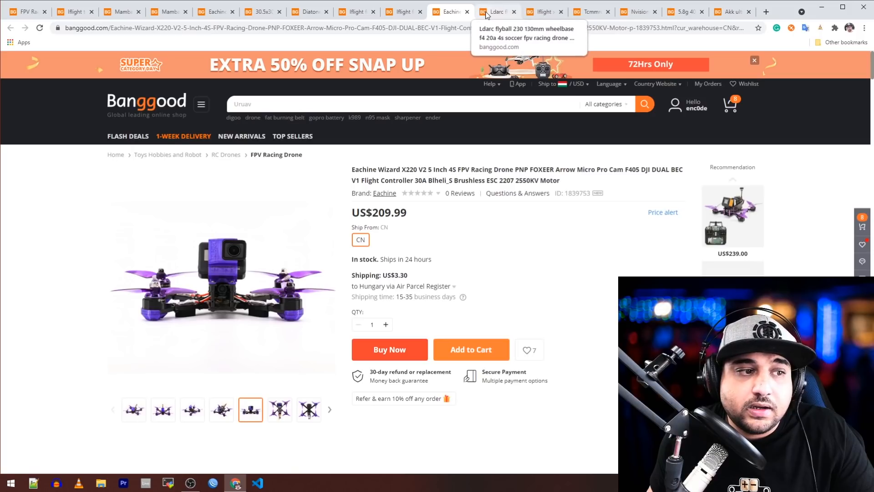
# Step: View the LDARC FLYBALL 230 soccer-ball photo and video, then switch to the iFlight XL6 frame
pyautogui.click(495, 11)
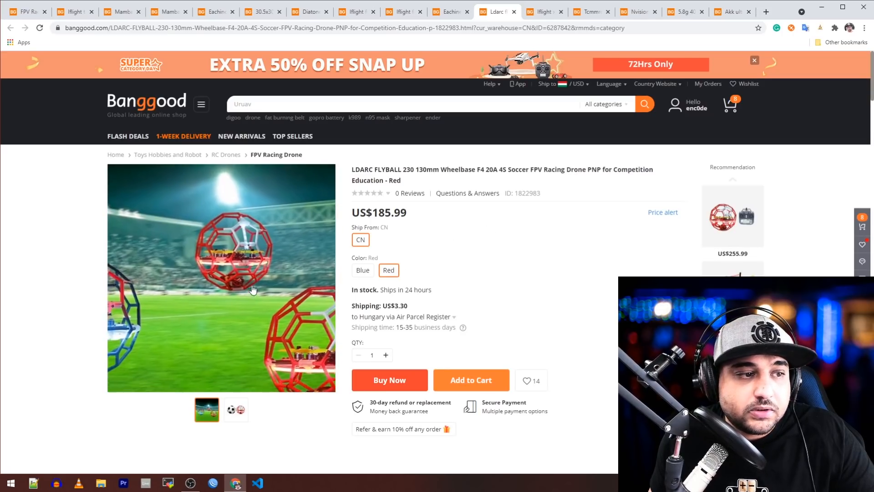
pyautogui.click(235, 410)
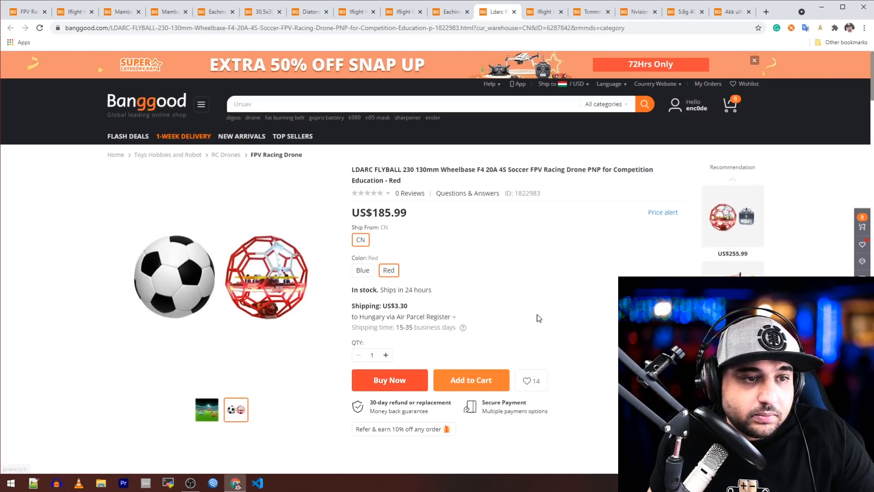
pyautogui.scroll(-3)
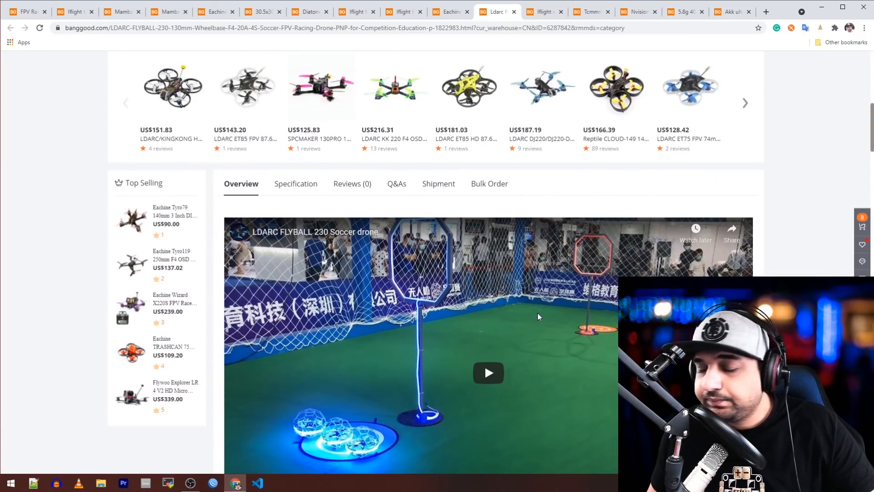
pyautogui.click(544, 11)
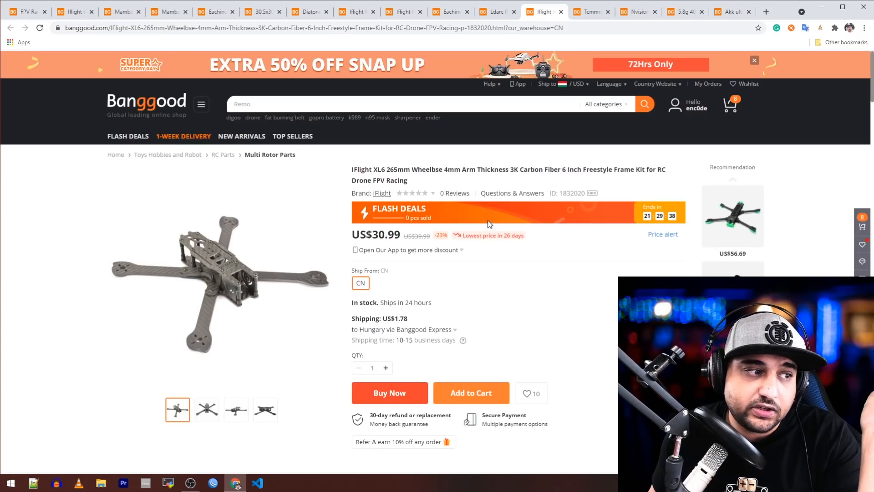
pyautogui.moveTo(491, 223)
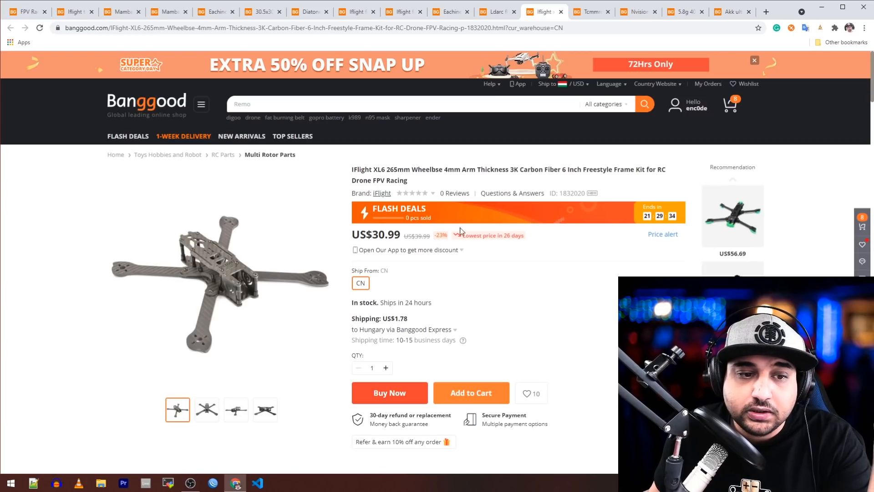
pyautogui.moveTo(613, 126)
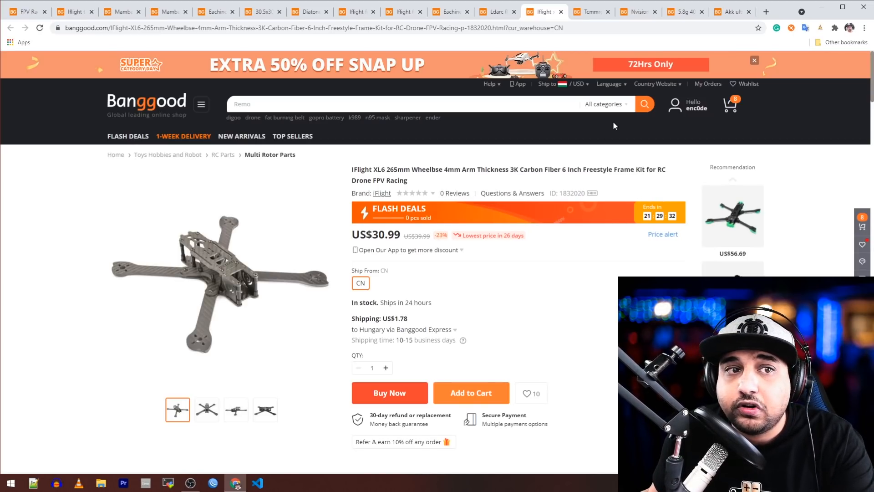
pyautogui.moveTo(589, 11)
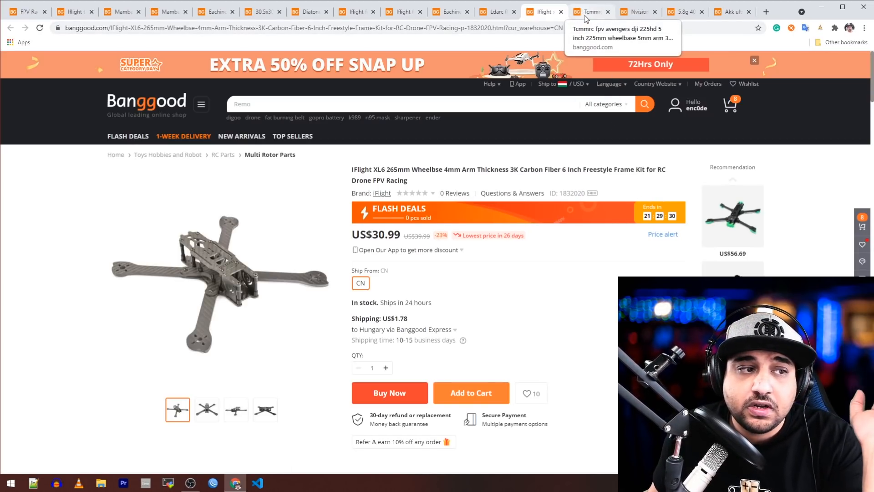
# Step: Open the Tcmmrc Avengers 225HD listing and view its side-view and other photos
pyautogui.click(588, 11)
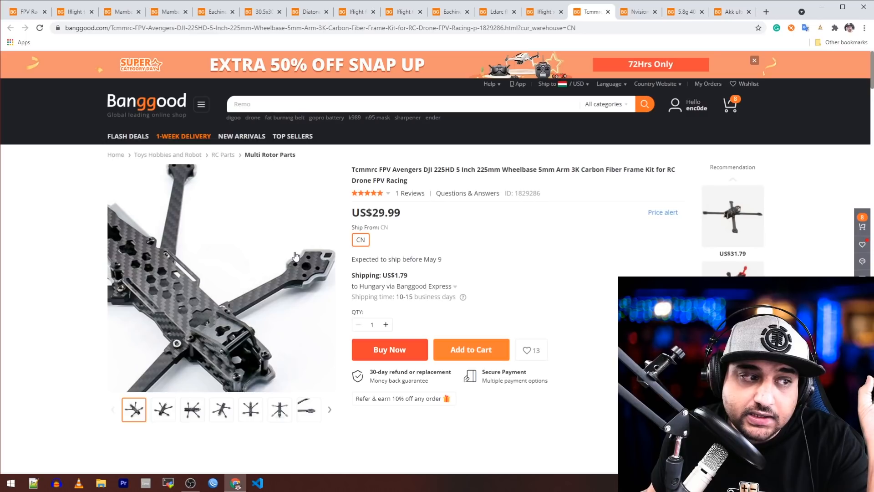
pyautogui.click(192, 410)
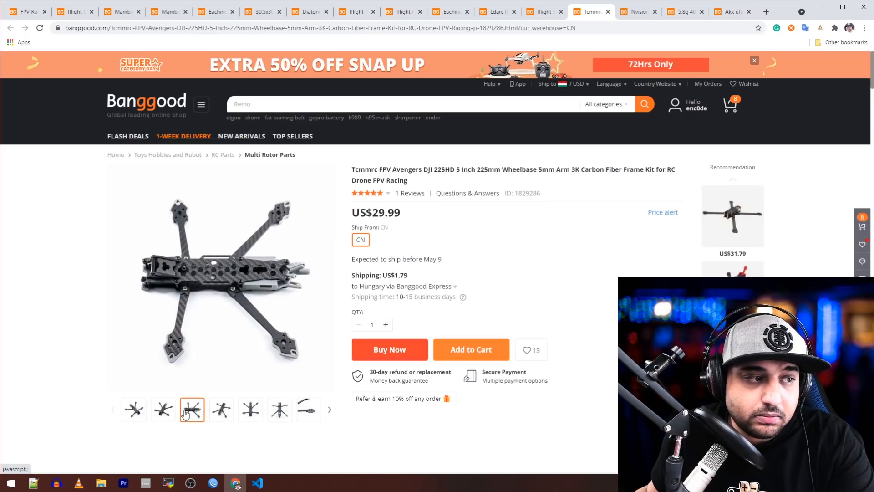
pyautogui.click(163, 410)
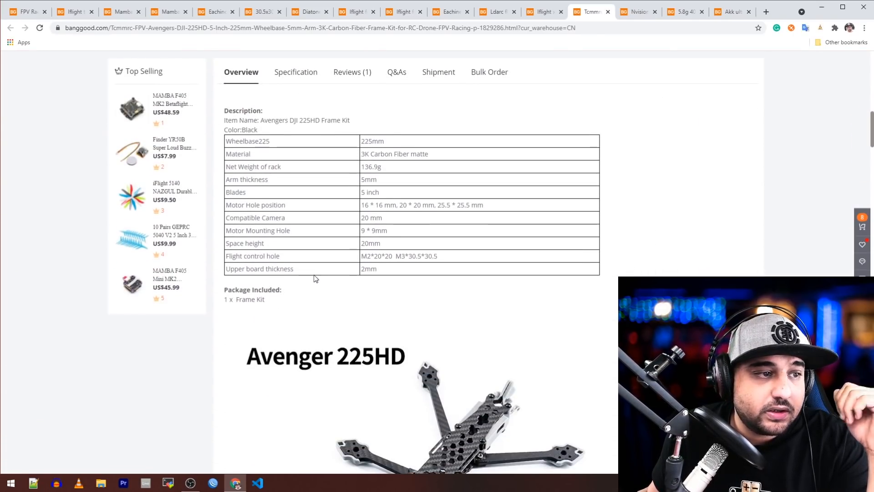
# Step: Scroll to the Avenger 225HD parameters: 225mm wheelbase, 136.9g weight, 5mm arms
pyautogui.scroll(-3)
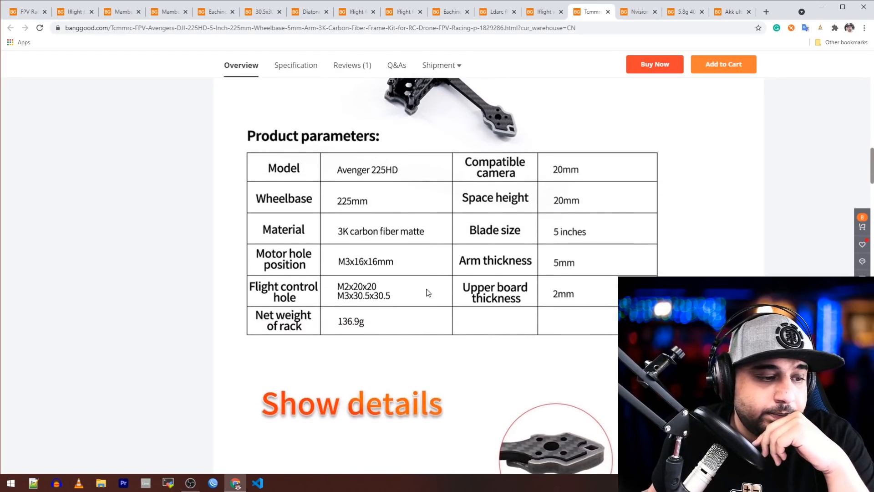
pyautogui.scroll(-3)
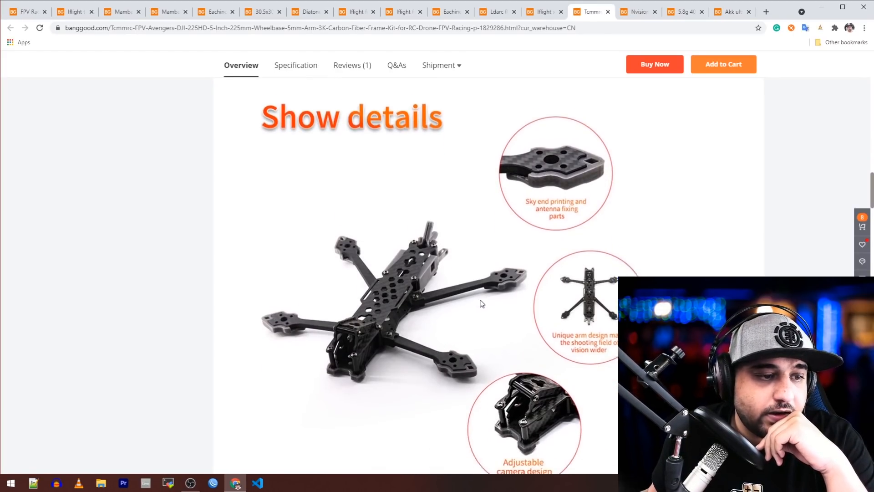
pyautogui.scroll(-3)
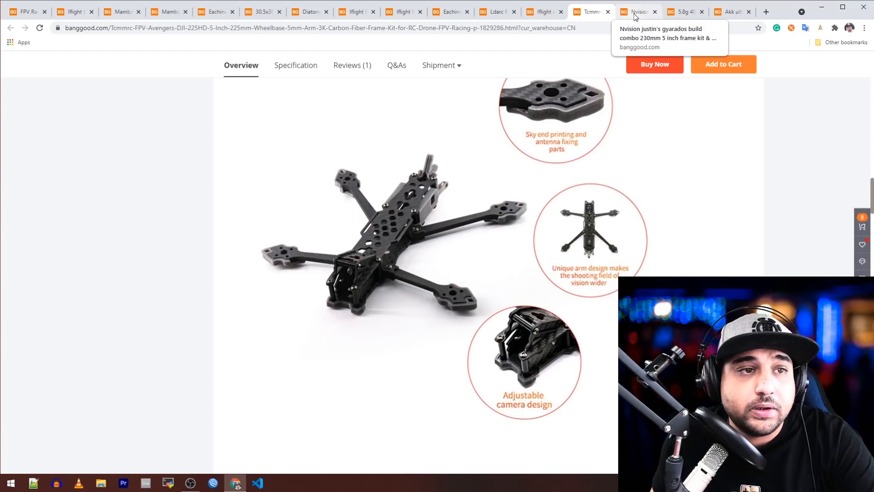
# Step: Open the NVision Gyarados build combo (US$155.99) and browse photos to the F2004 1700KV motor
pyautogui.click(636, 11)
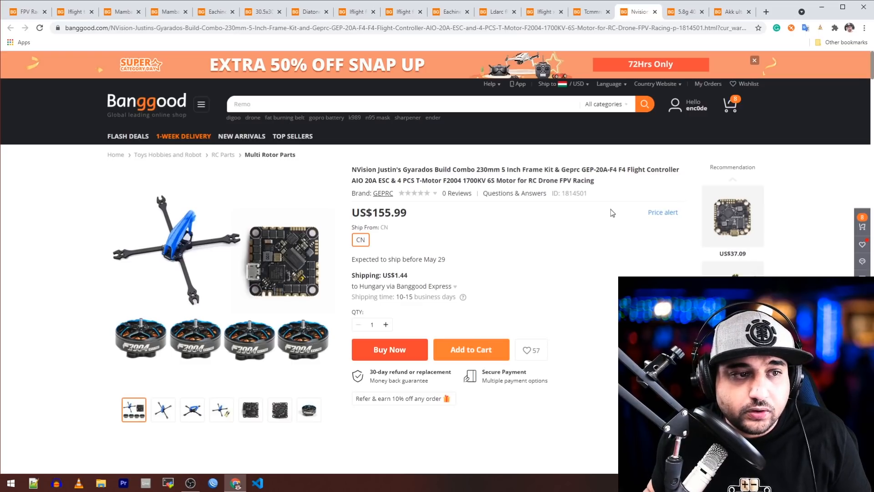
pyautogui.moveTo(531, 164)
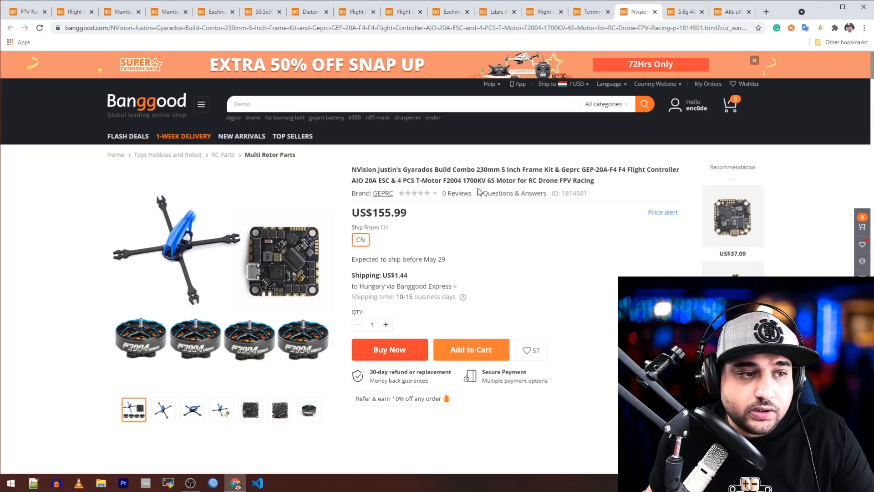
pyautogui.moveTo(484, 186)
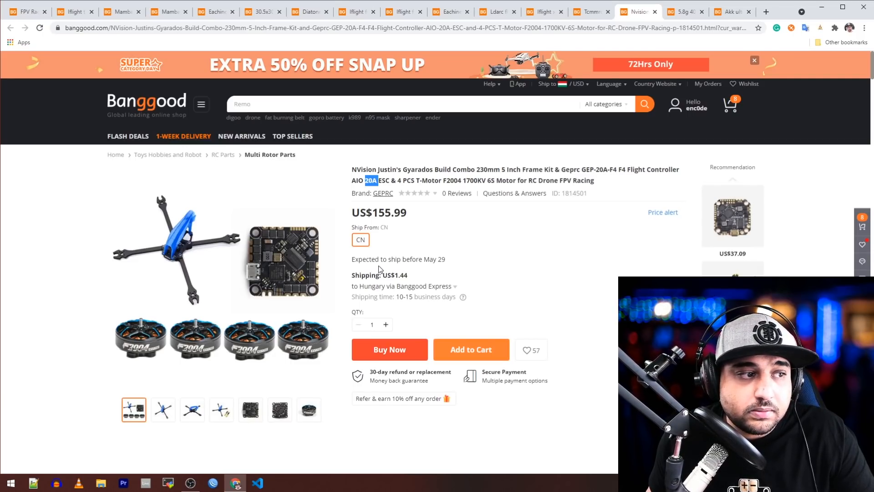
pyautogui.scroll(-3)
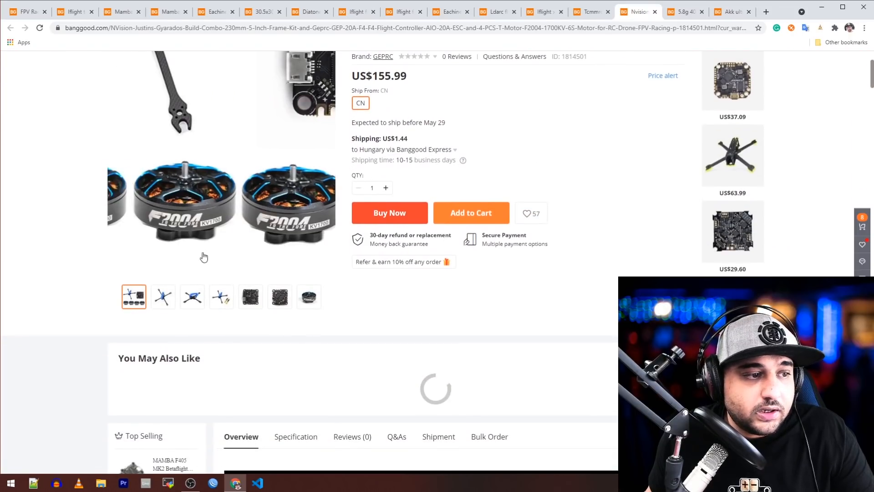
pyautogui.click(250, 296)
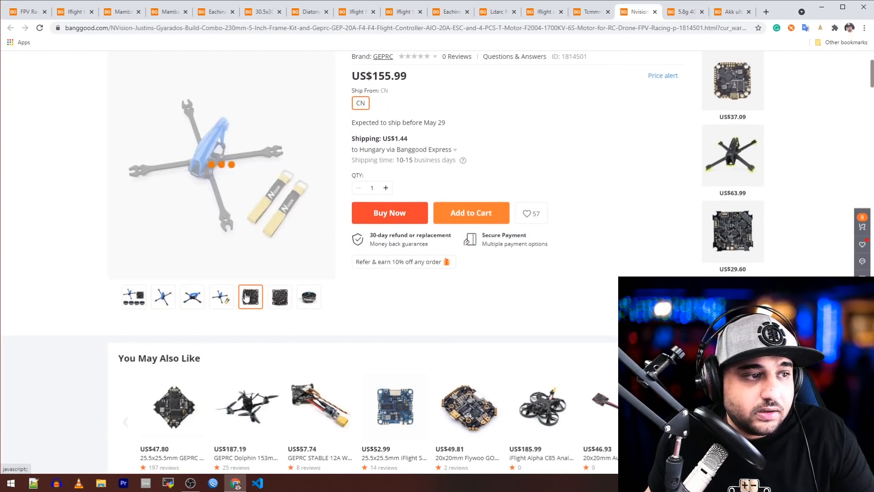
pyautogui.click(309, 296)
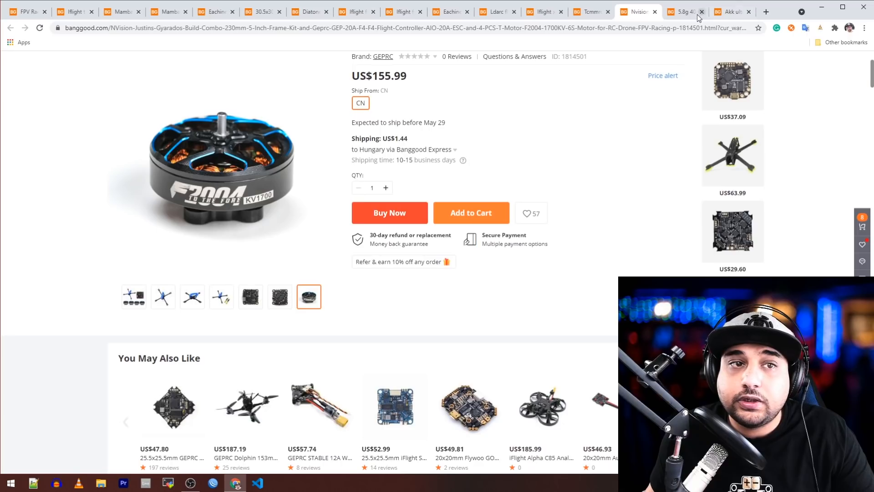
# Step: Open the 5.8G 40CH Raceband FPV receiver listing and view another product photo
pyautogui.click(685, 11)
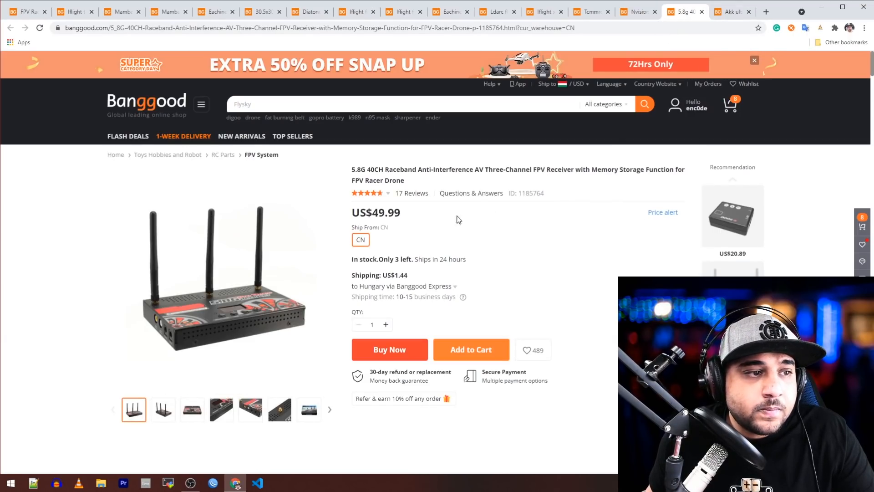
pyautogui.moveTo(481, 202)
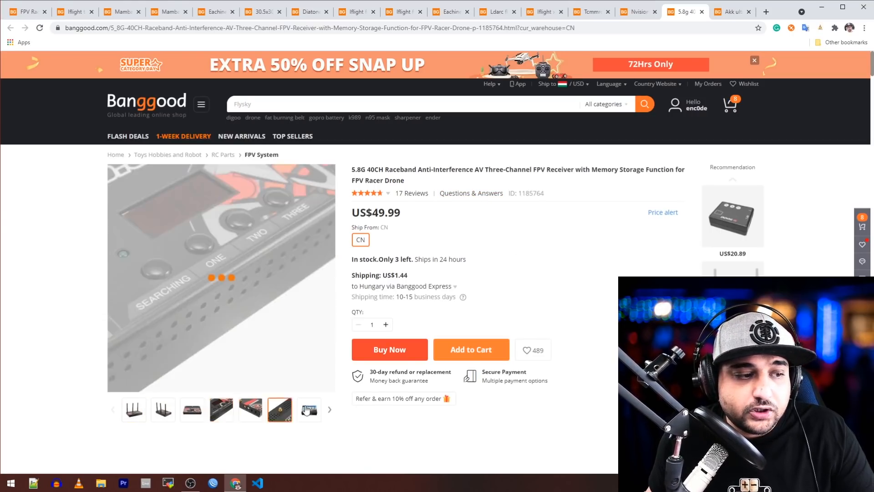
pyautogui.click(250, 409)
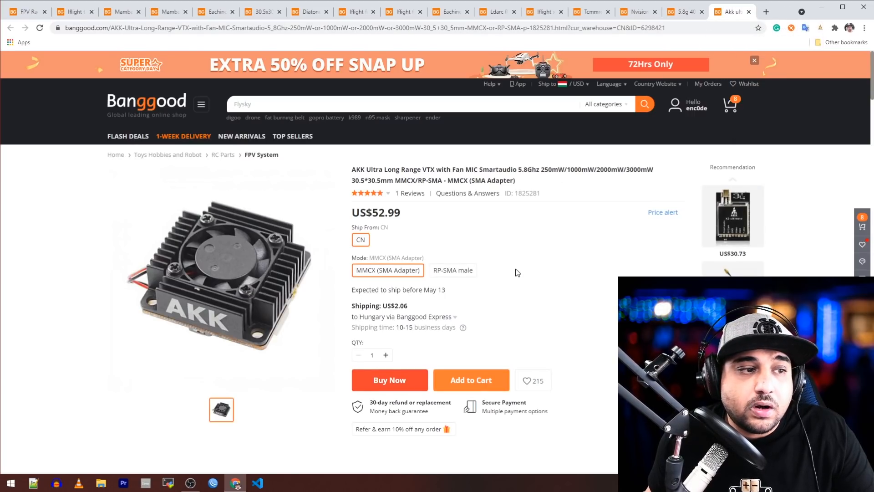
pyautogui.moveTo(524, 284)
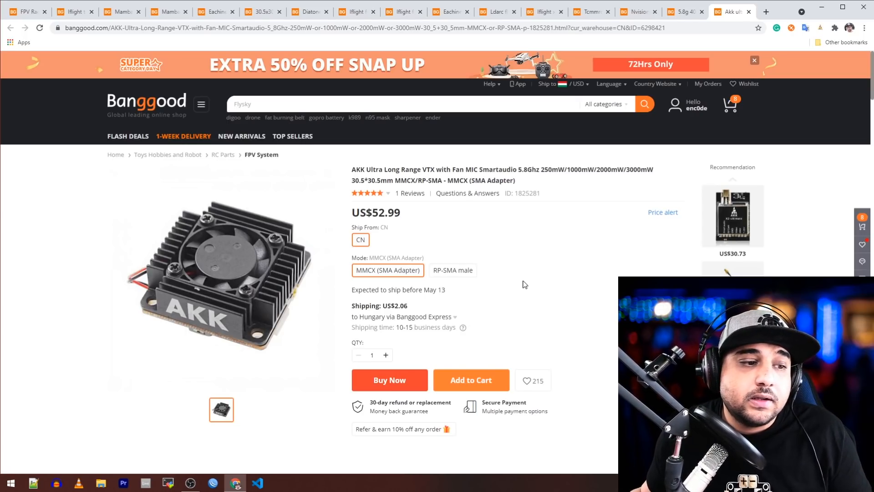
# Step: Scroll the AKK VTX page to features: 8-28V input, 250–3000mW, MMCX, 23g
pyautogui.scroll(-3)
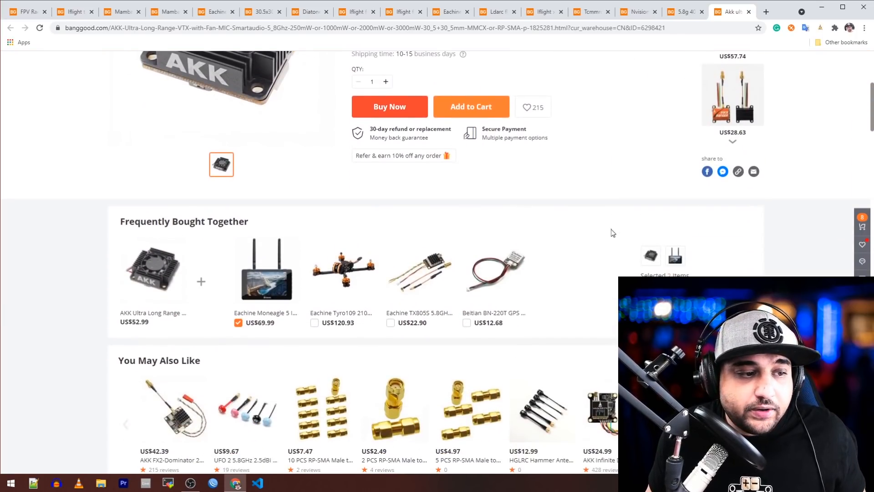
pyautogui.scroll(-3)
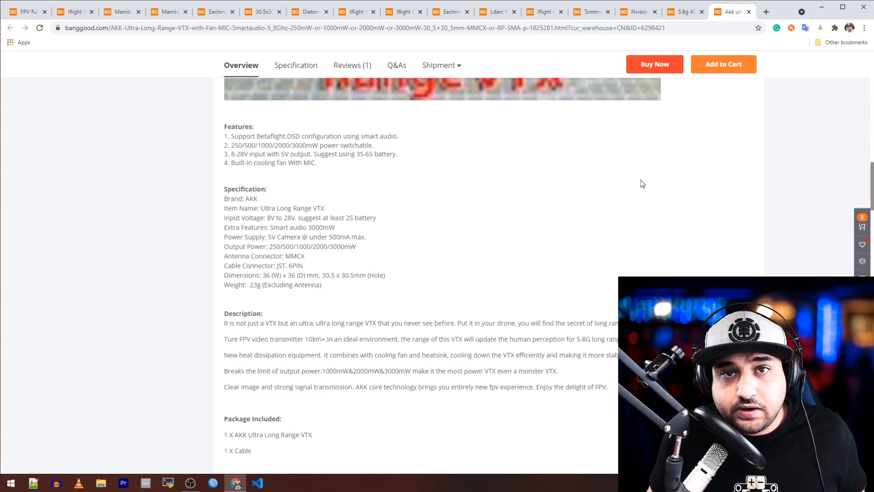
# Step: Highlight the 8V minimum in the AKK VTX's Input Voltage specification
pyautogui.scroll(-3)
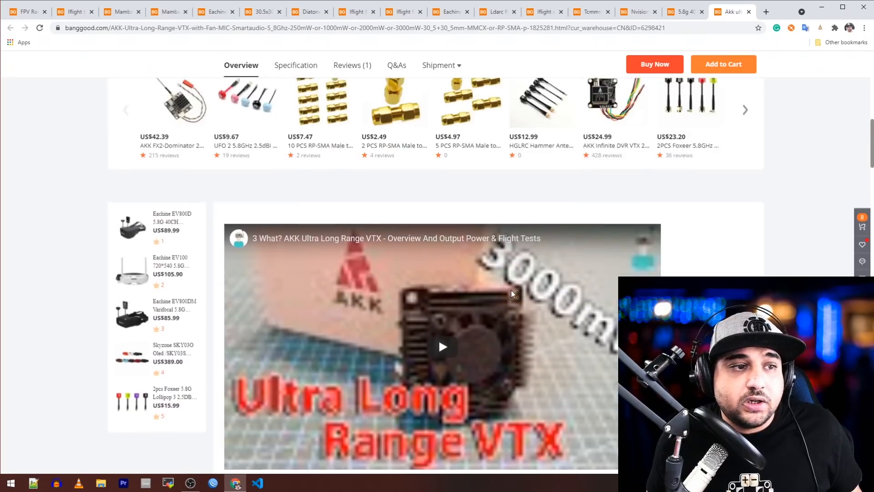
pyautogui.scroll(3)
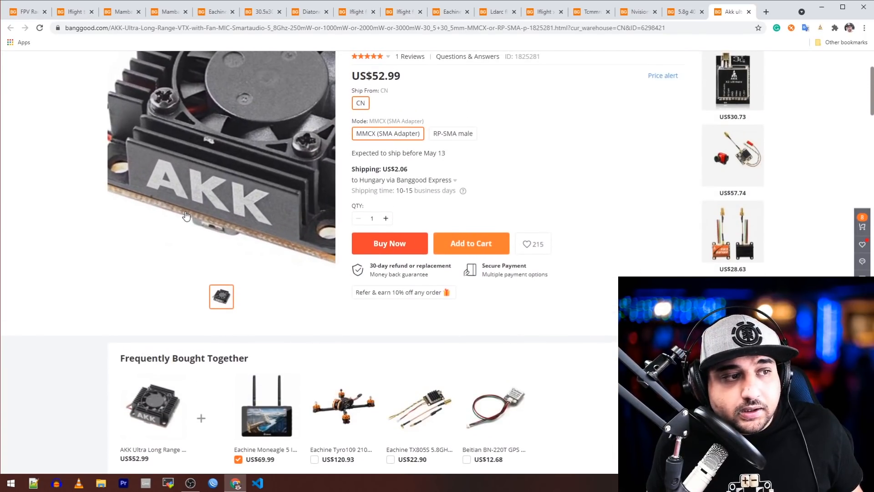
pyautogui.scroll(-3)
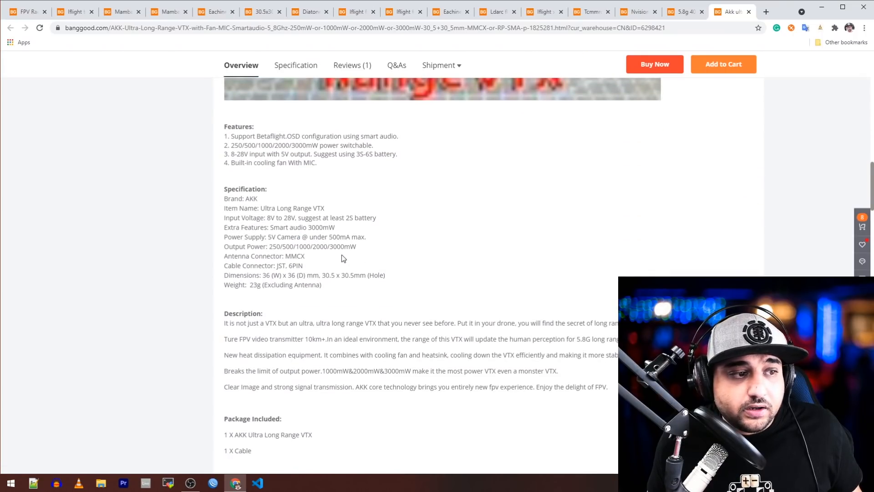
pyautogui.moveTo(259, 236); pyautogui.dragTo(366, 237)
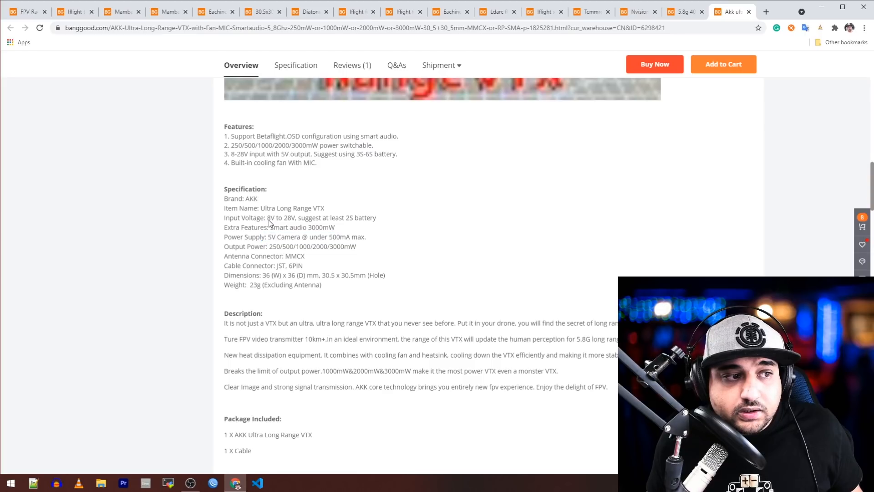
pyautogui.doubleClick(271, 217)
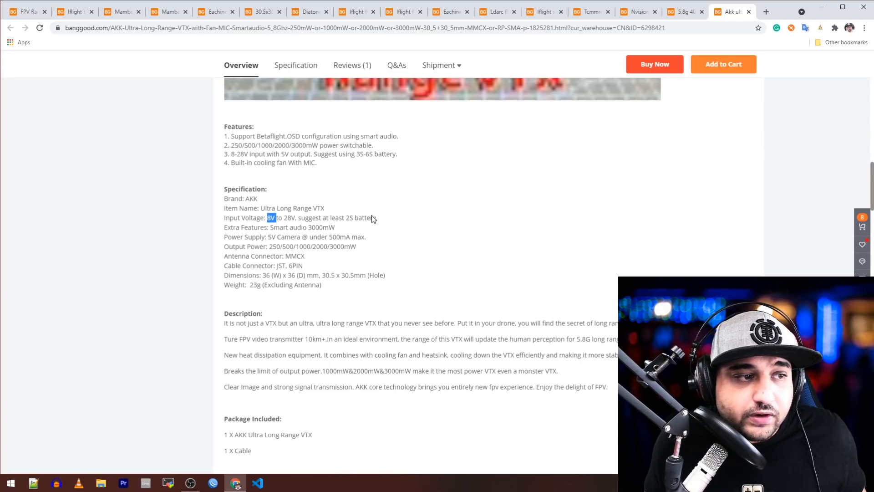
# Step: Scroll down through the 36mm wiring diagram and channel frequency table to Customer Reviews
pyautogui.scroll(-3)
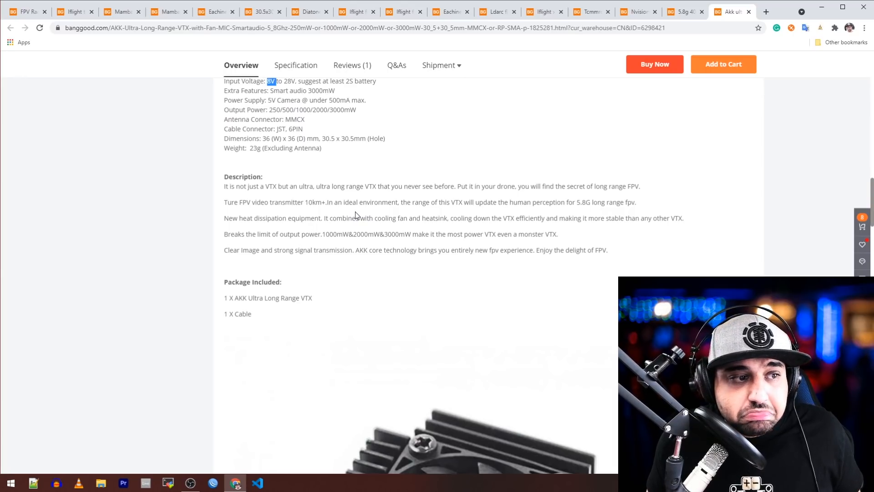
pyautogui.scroll(-3)
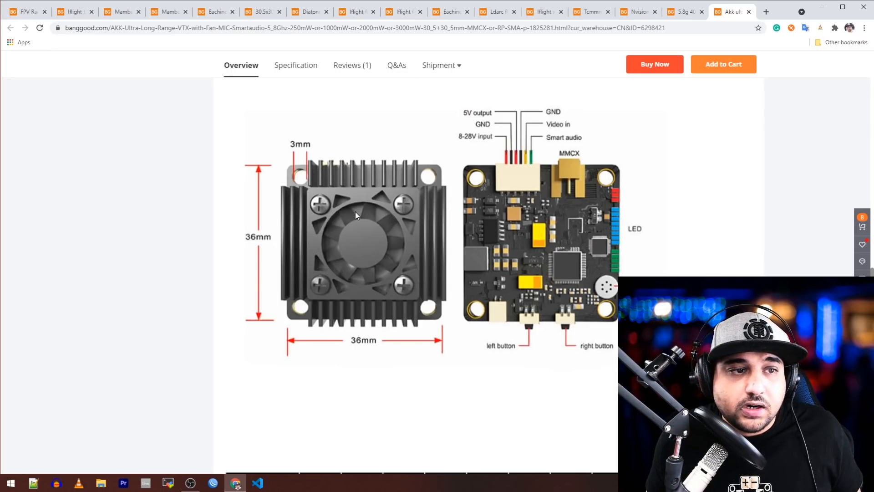
pyautogui.scroll(-3)
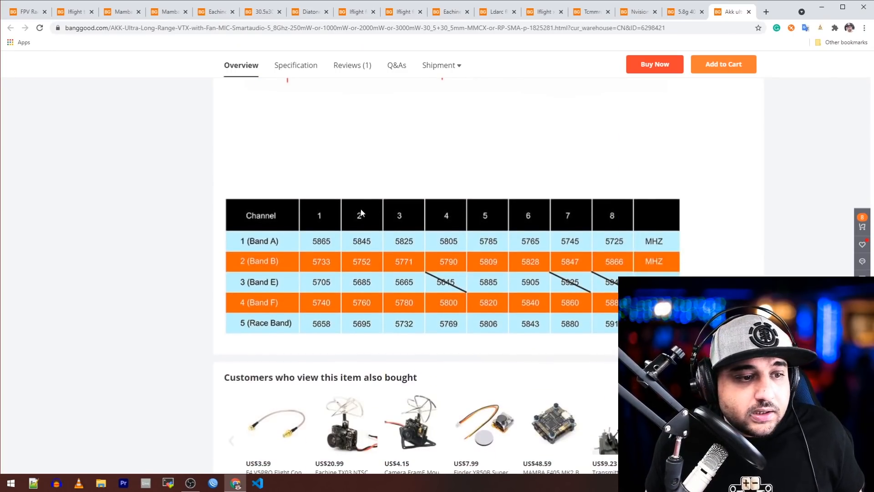
pyautogui.scroll(-3)
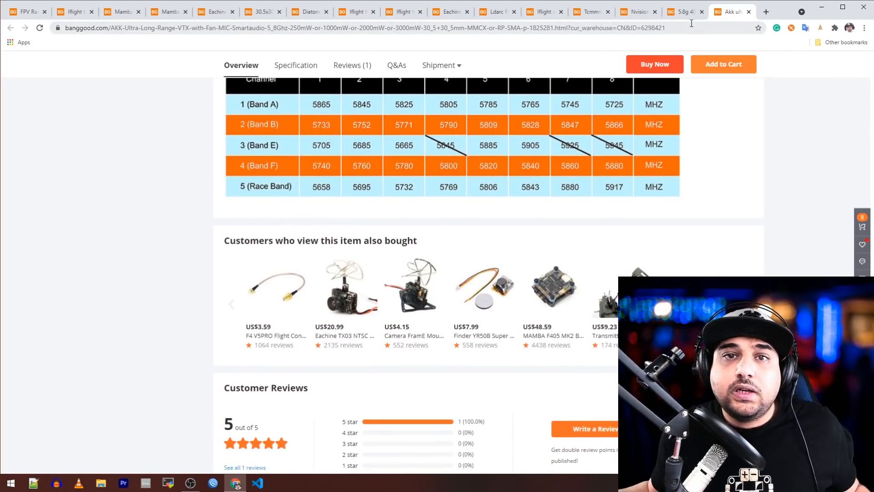